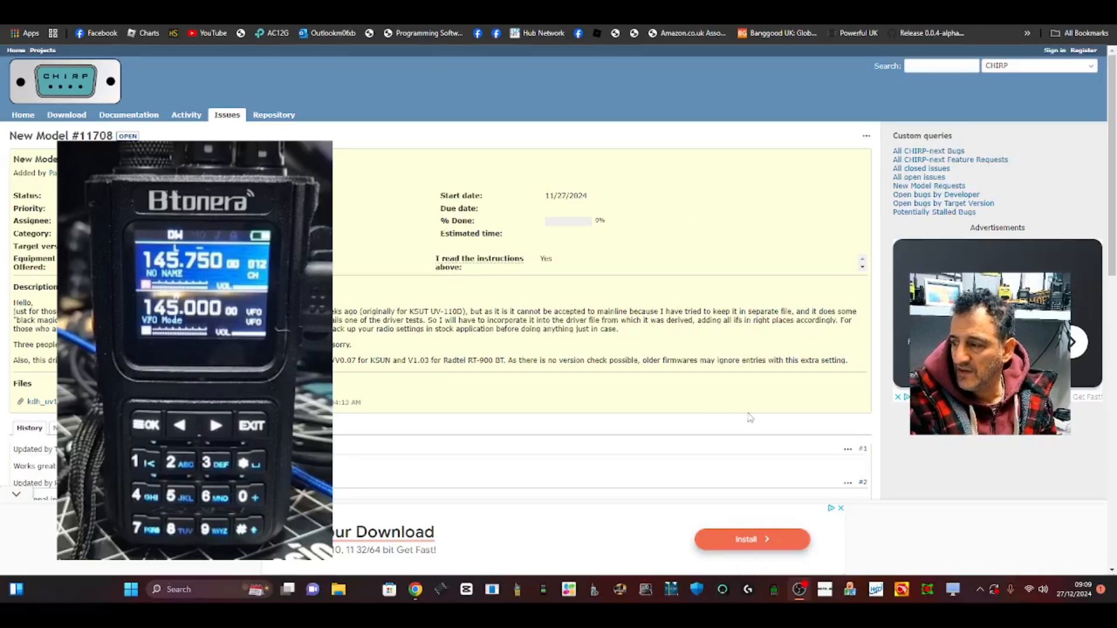
mouse_move(477, 98)
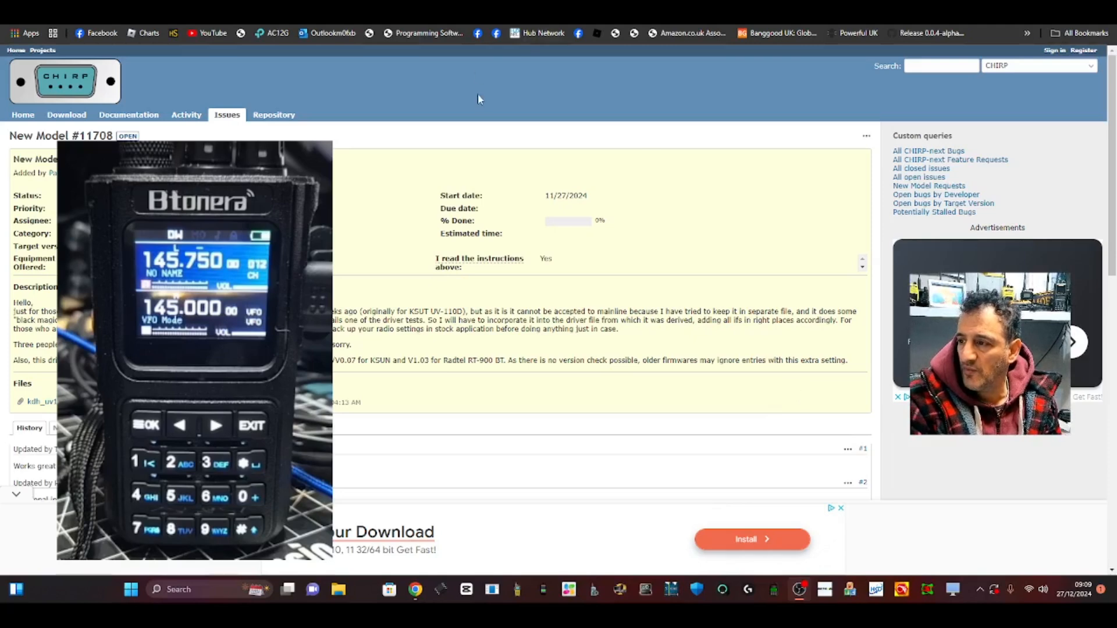
mouse_move(805, 386)
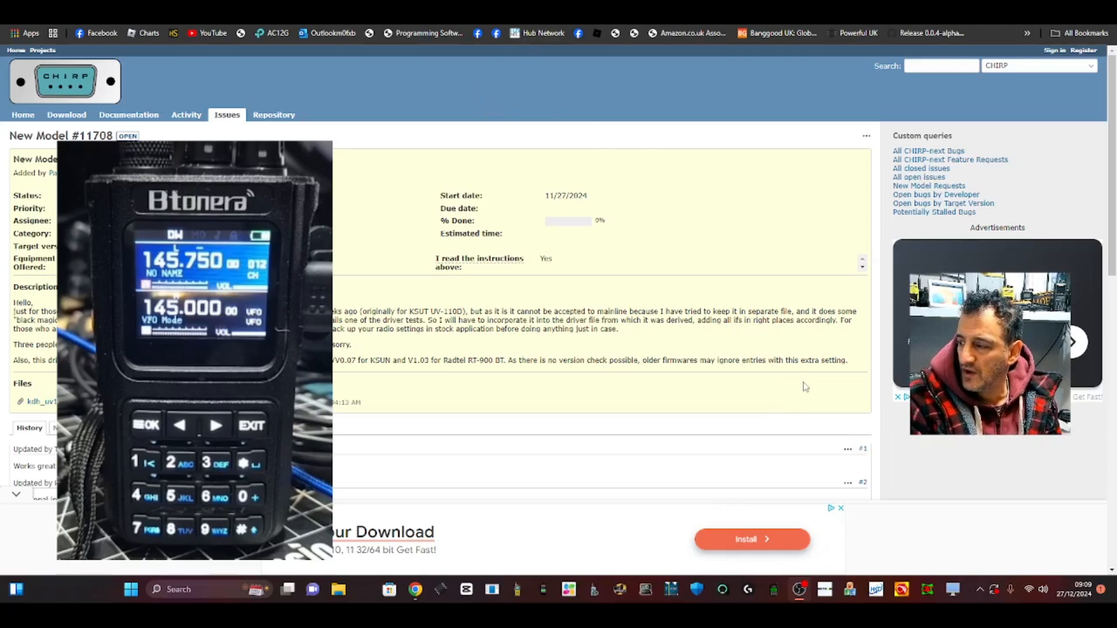
mouse_move(818, 358)
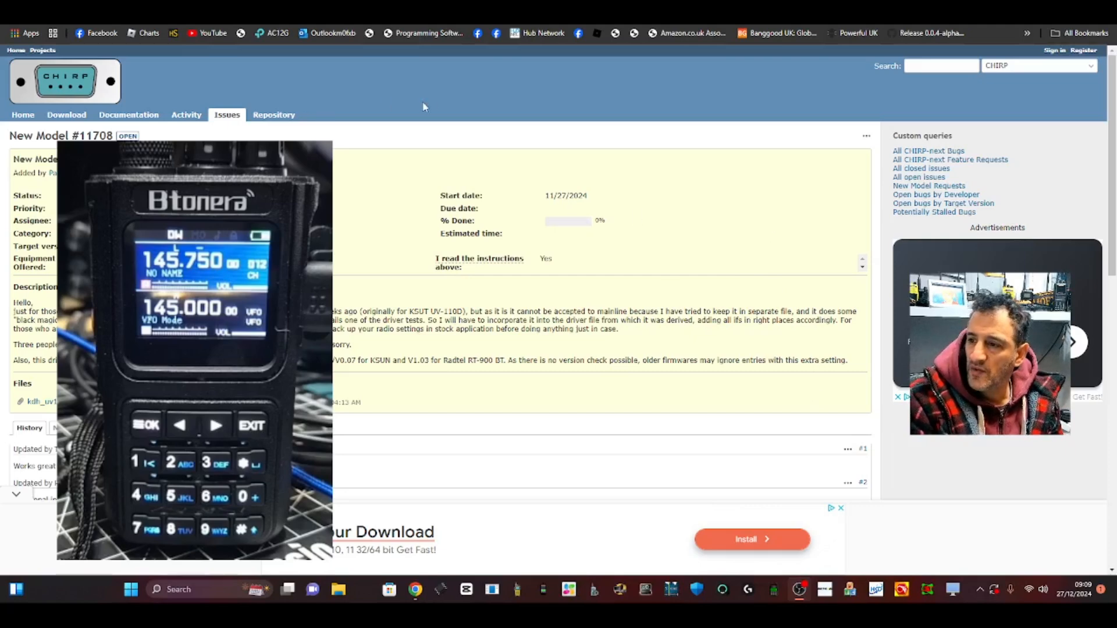
mouse_move(473, 97)
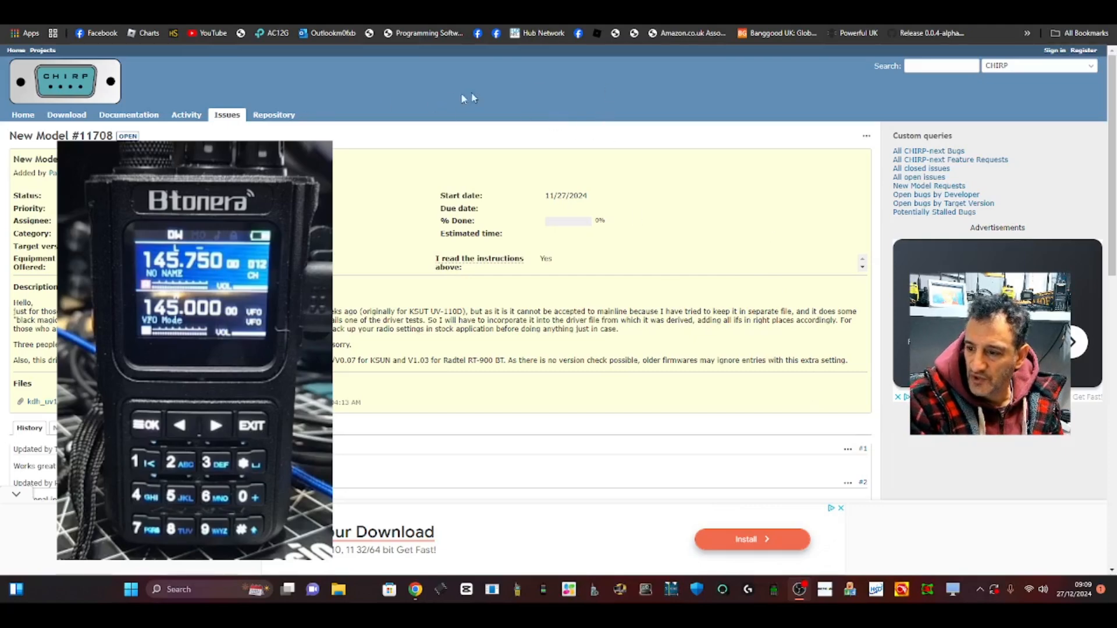
mouse_move(470, 98)
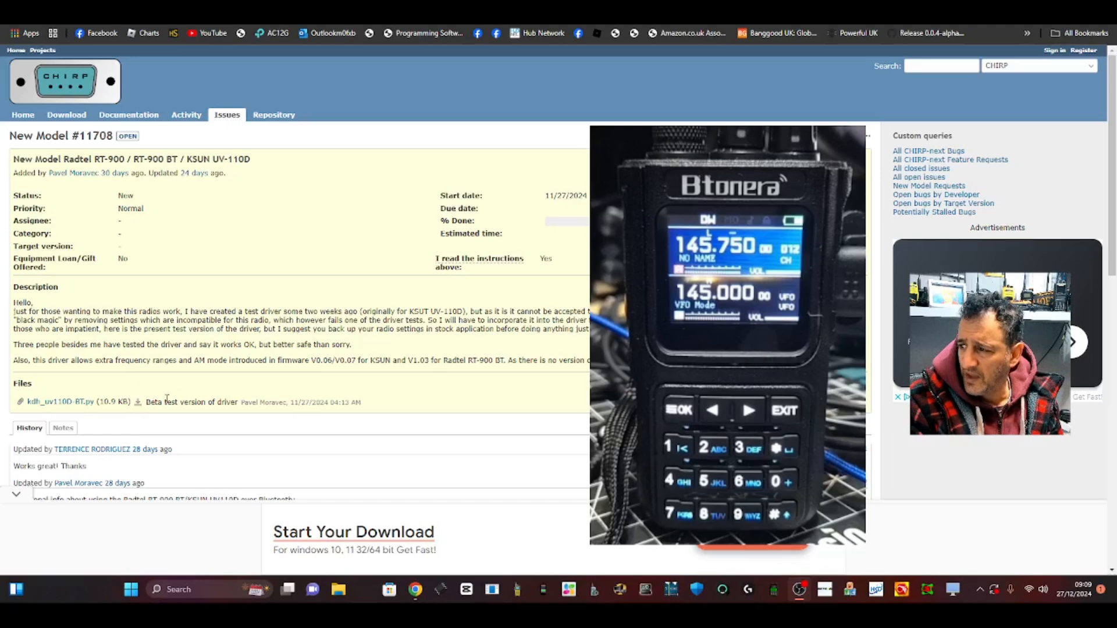
mouse_move(138, 387)
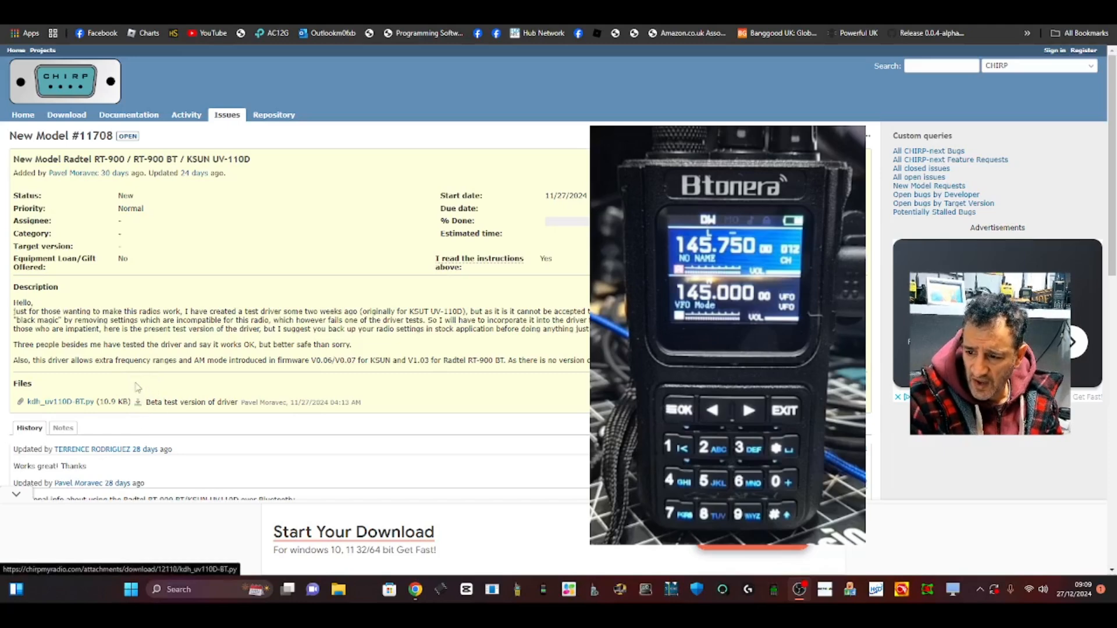
mouse_move(137, 405)
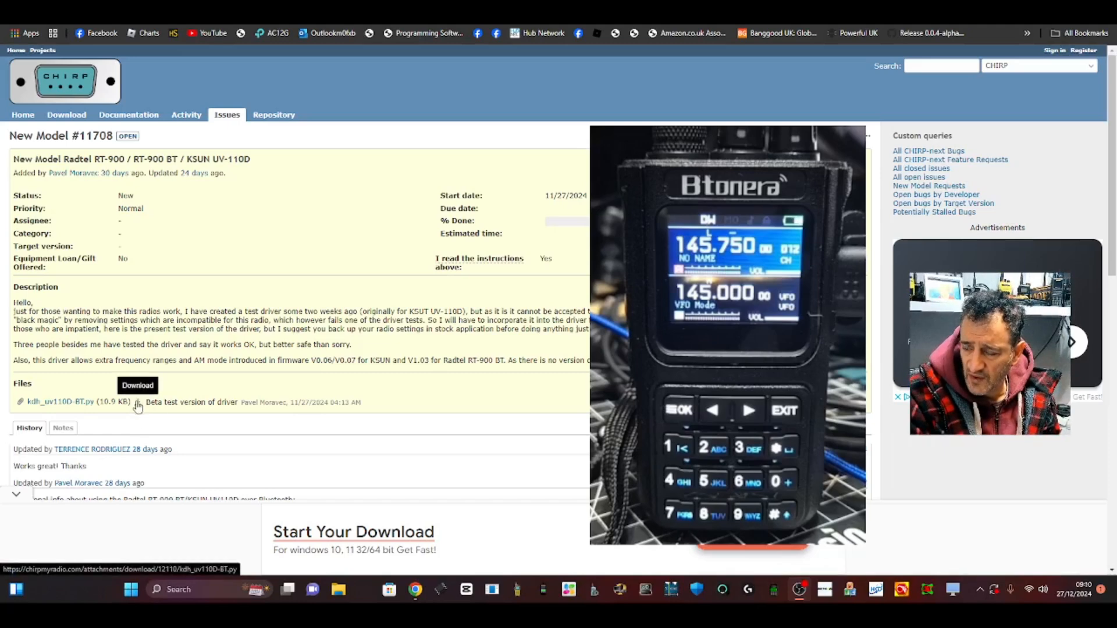
Start the kdh_uv110D-BT.py beta driver download and return to CHIRP past the blocked-download notice.
left_click(138, 386)
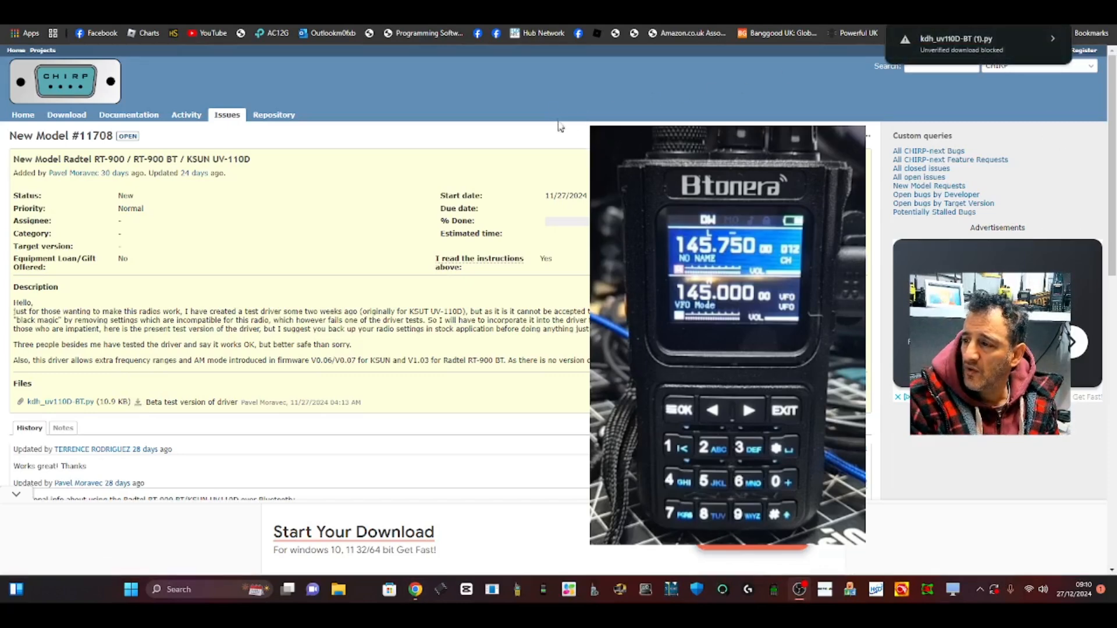
mouse_move(517, 108)
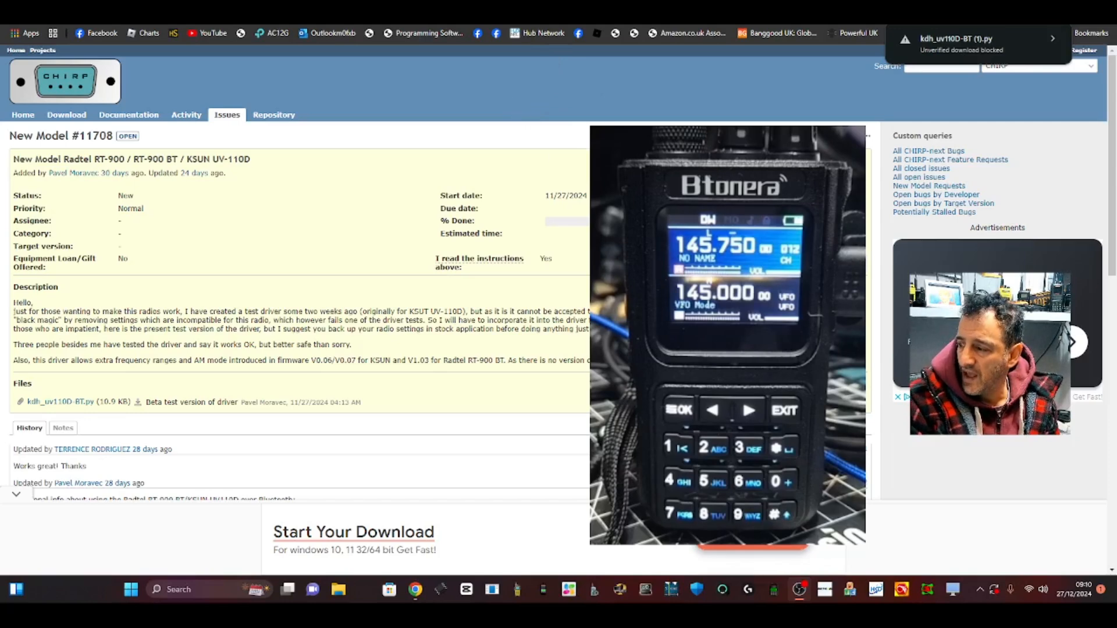
left_click(129, 116)
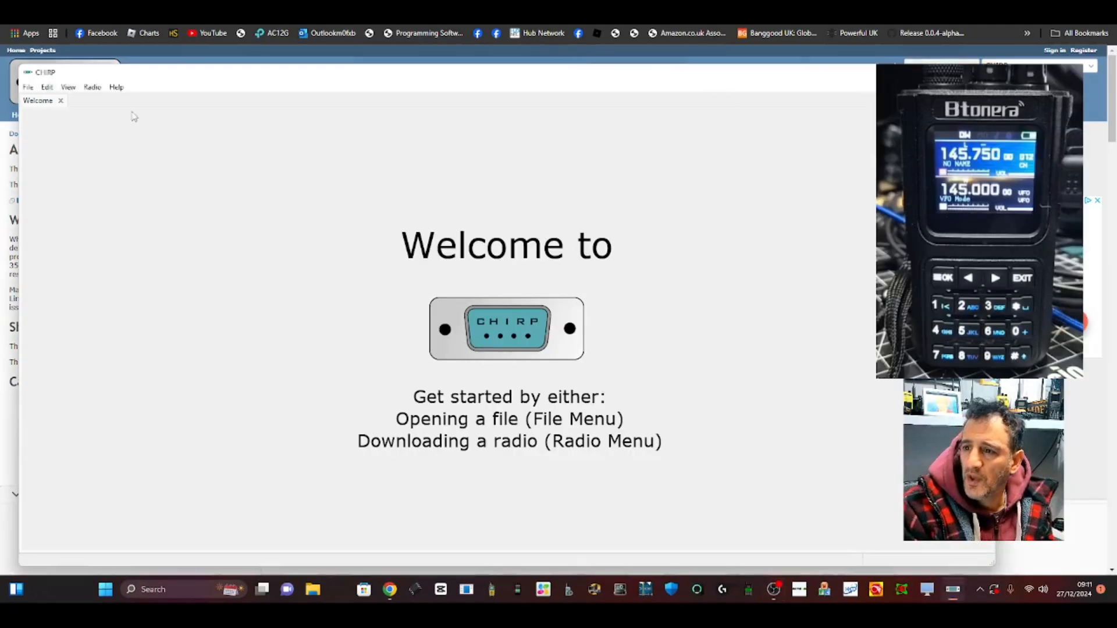
left_click(92, 88)
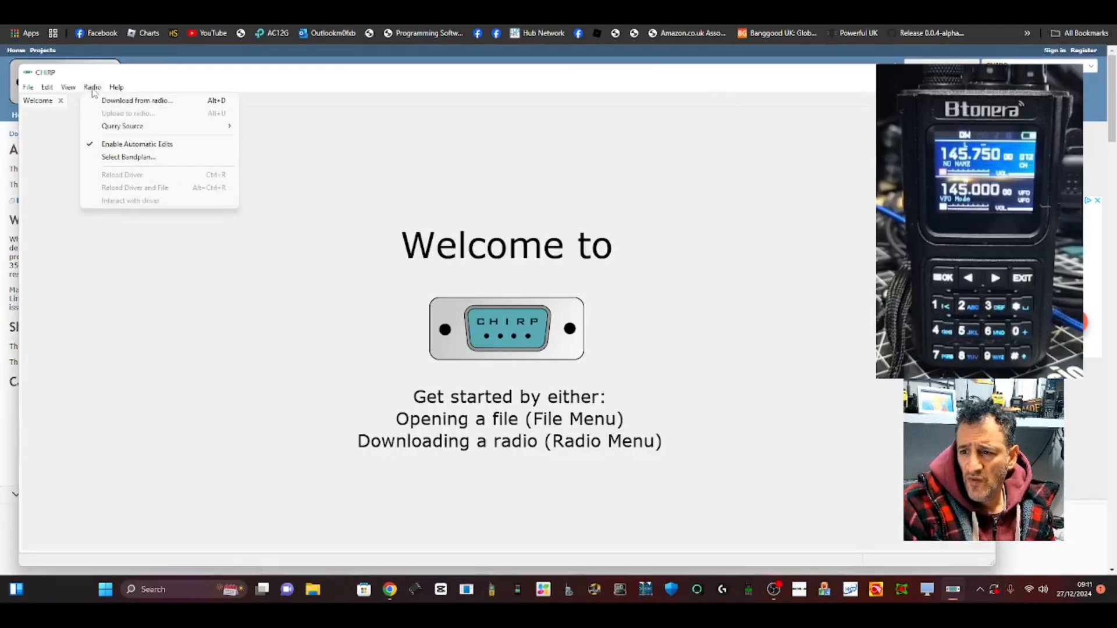
mouse_move(83, 91)
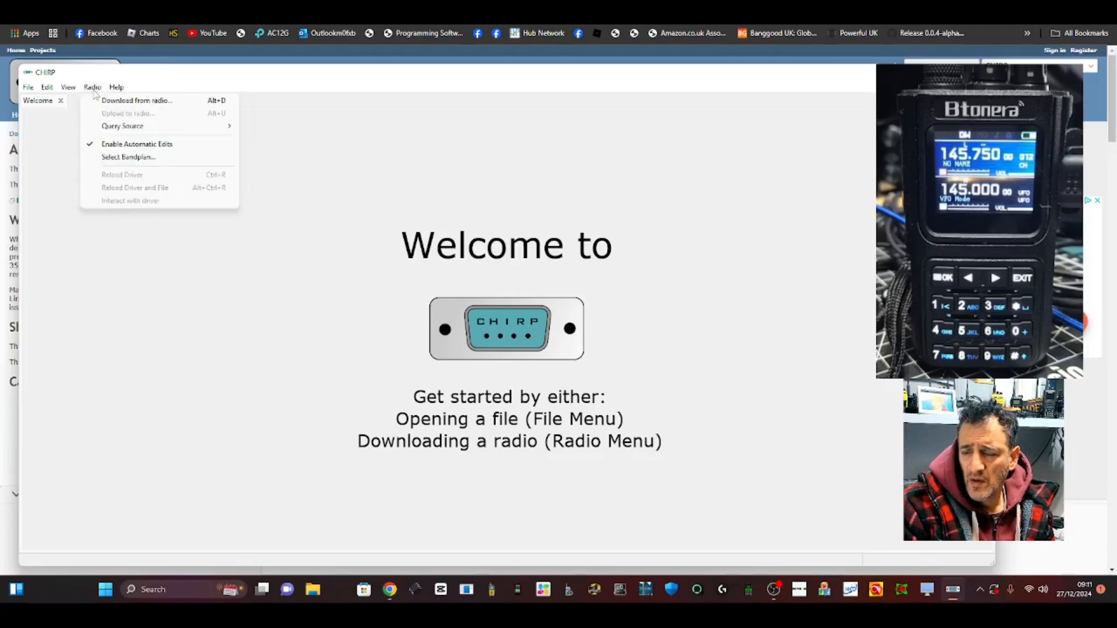
left_click(116, 87)
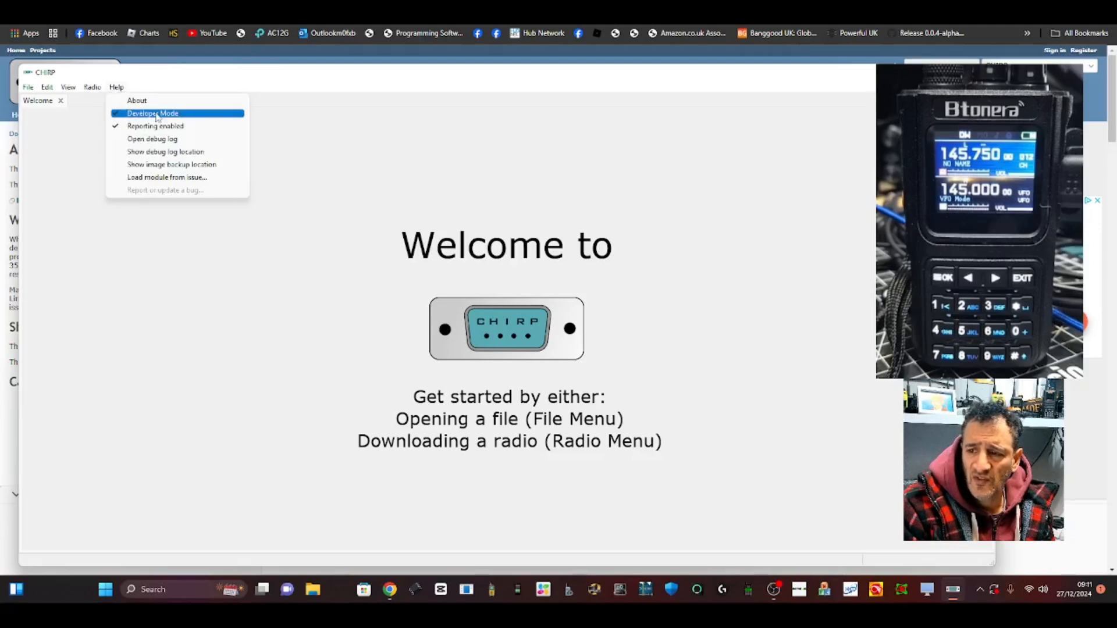
mouse_move(152, 113)
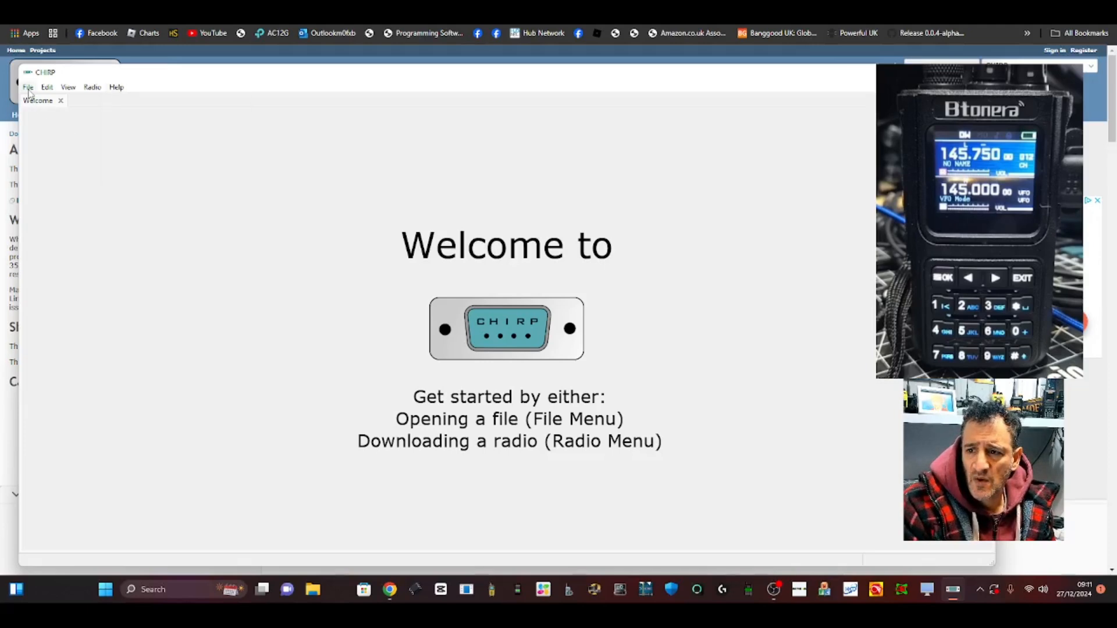
Use File > Load Module, accept the risk warning and browse Downloads for the .py driver.
left_click(28, 87)
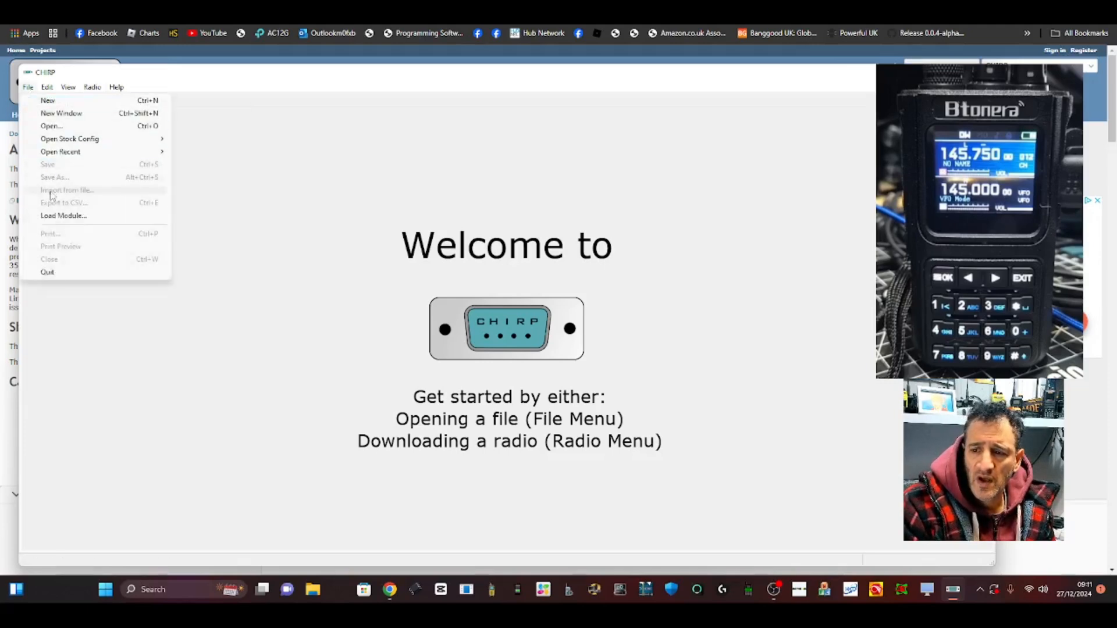
mouse_move(63, 216)
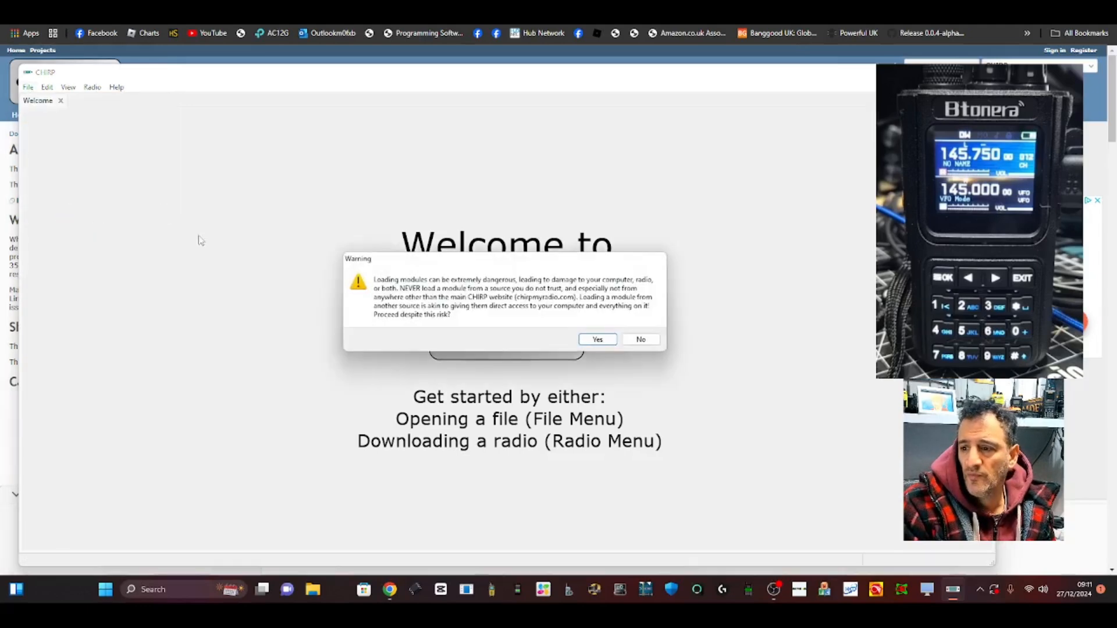
left_click(597, 338)
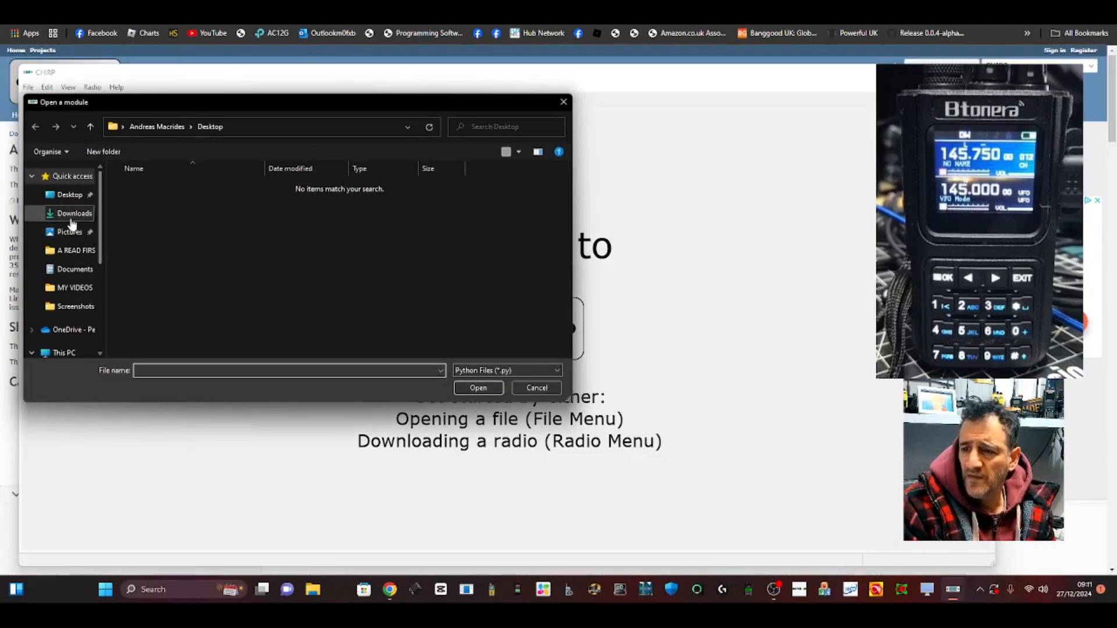
left_click(75, 213)
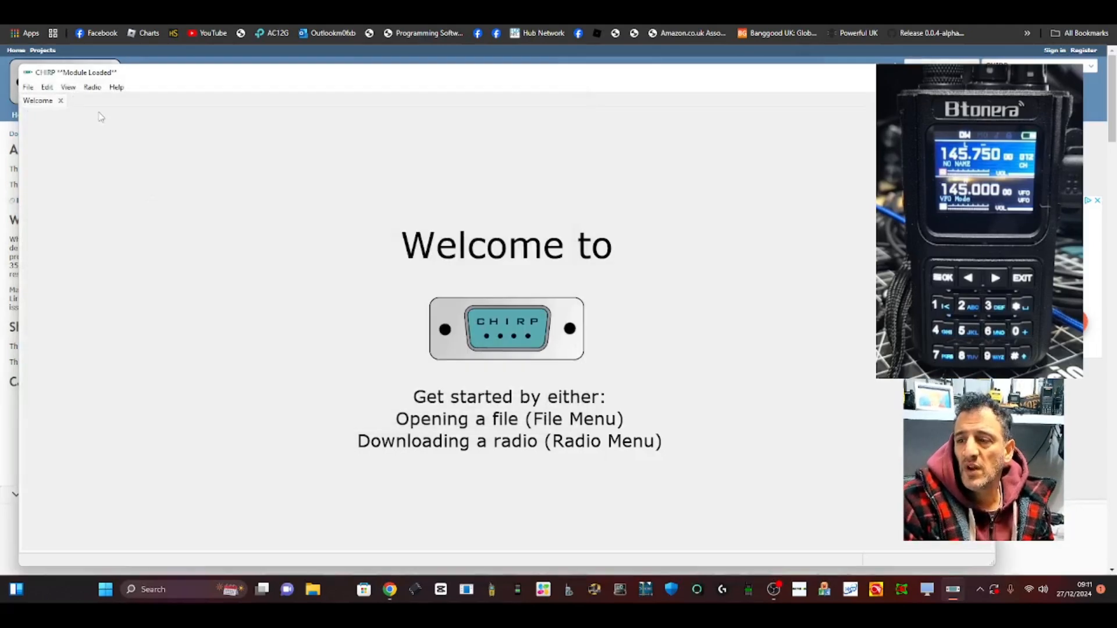
mouse_move(102, 127)
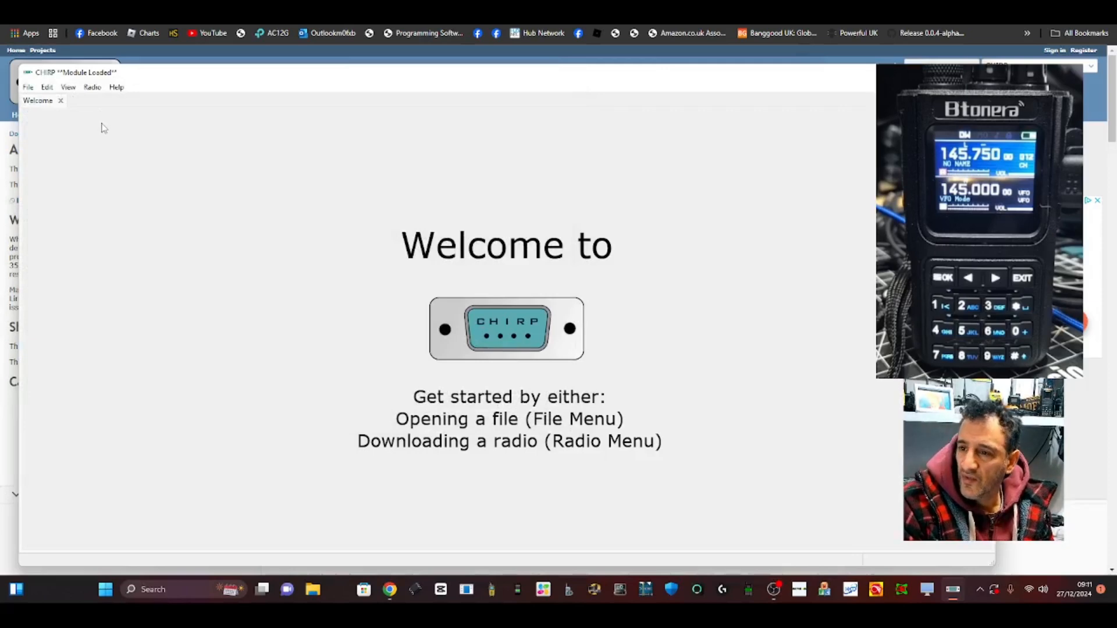
mouse_move(98, 112)
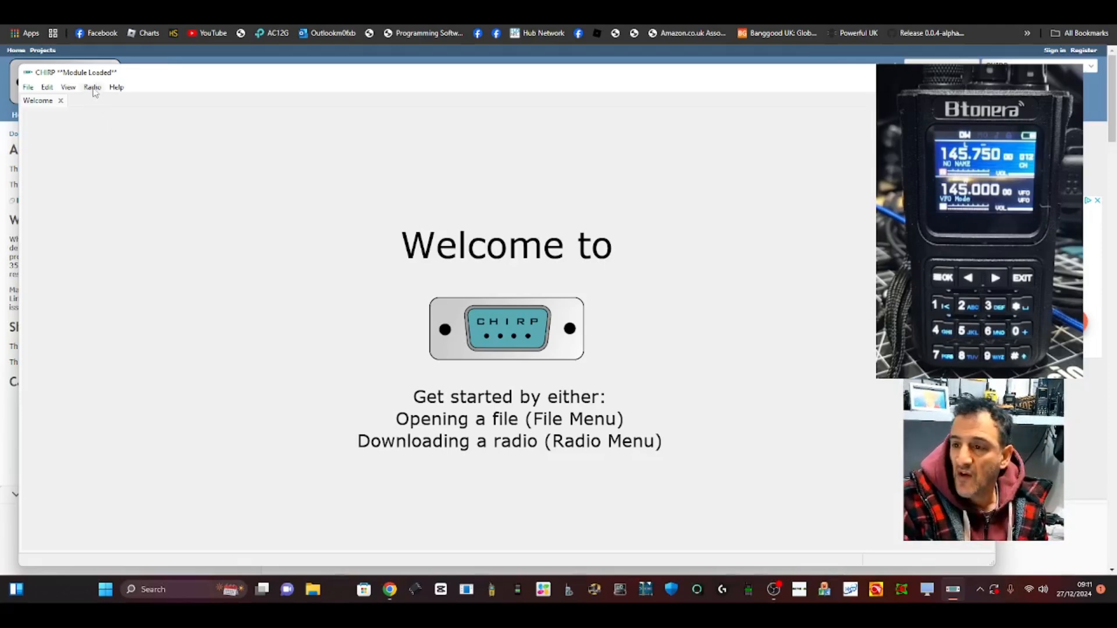
Choose Radio > Download from radio to reach the Communicate with radio dialog.
left_click(92, 87)
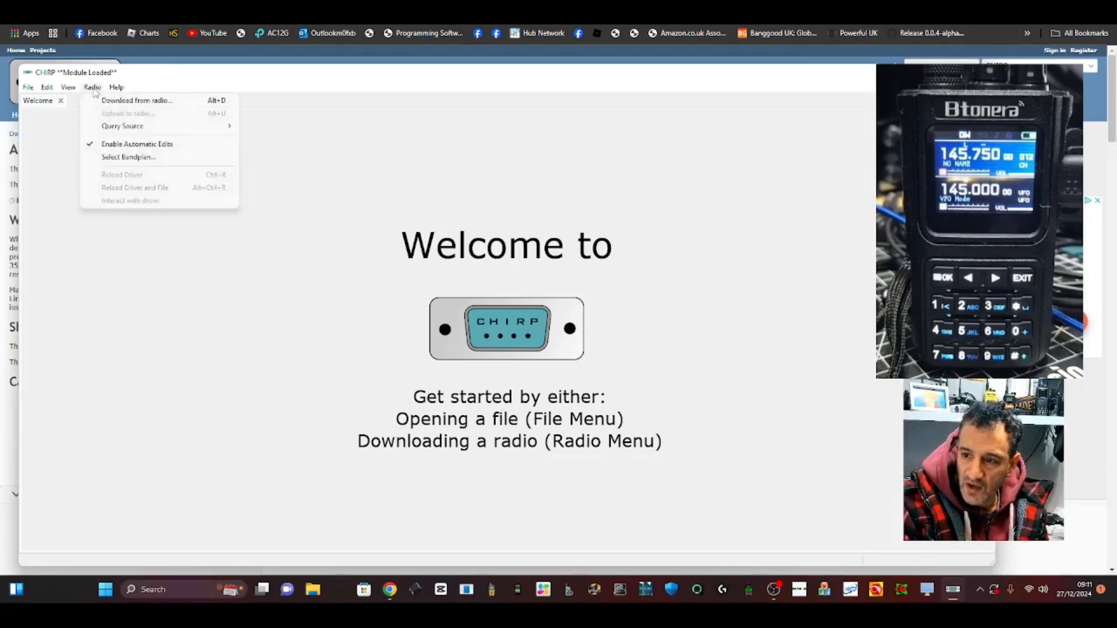
mouse_move(137, 100)
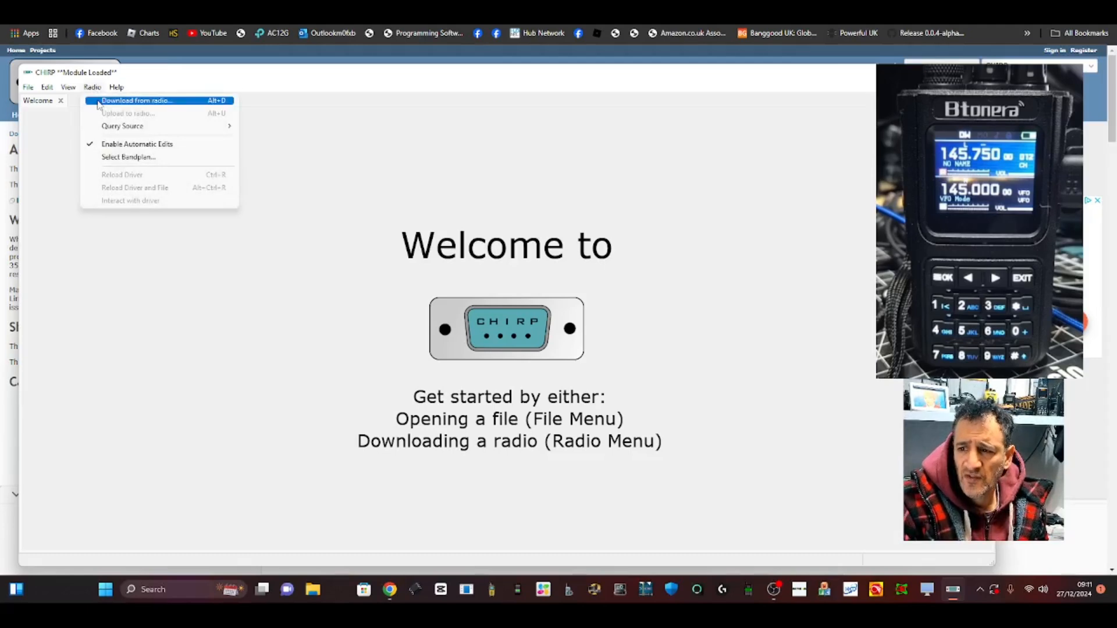
left_click(138, 100)
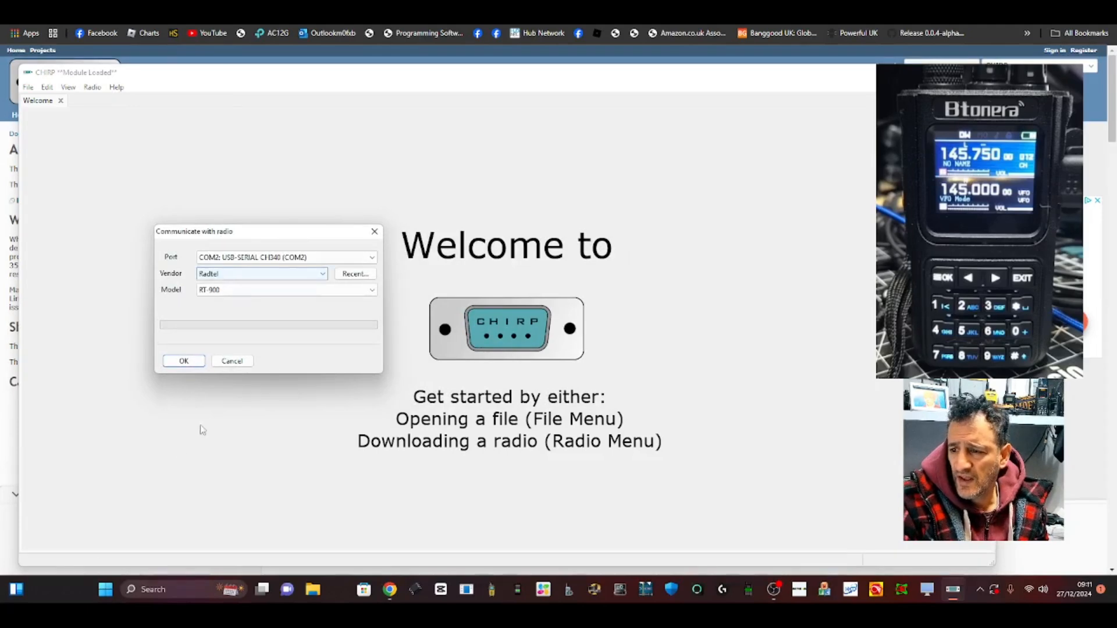
mouse_move(549, 56)
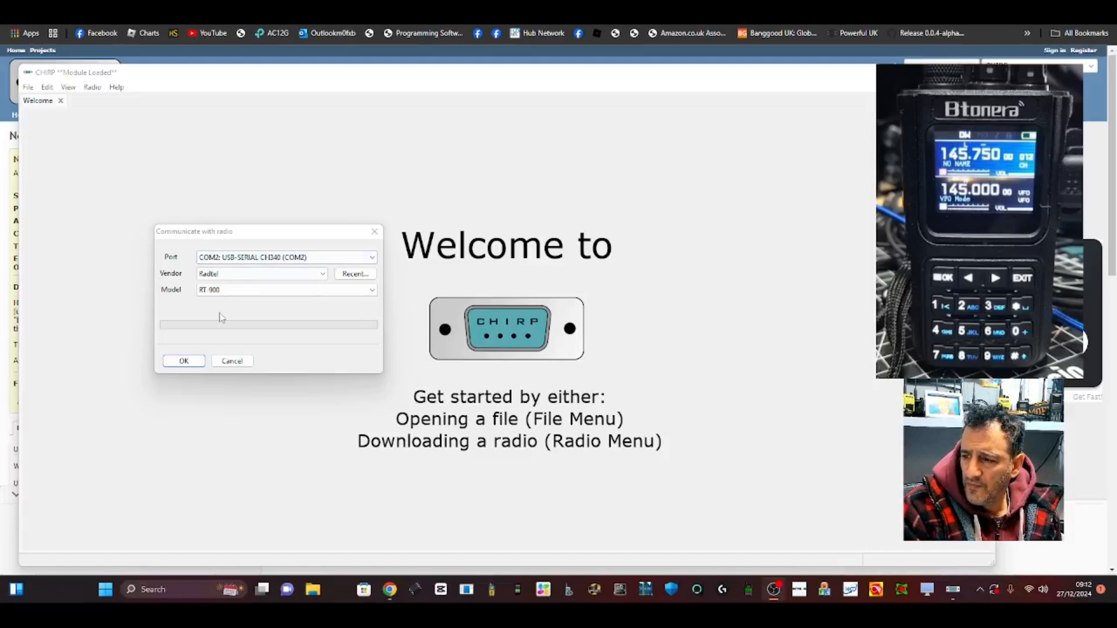
mouse_move(105, 589)
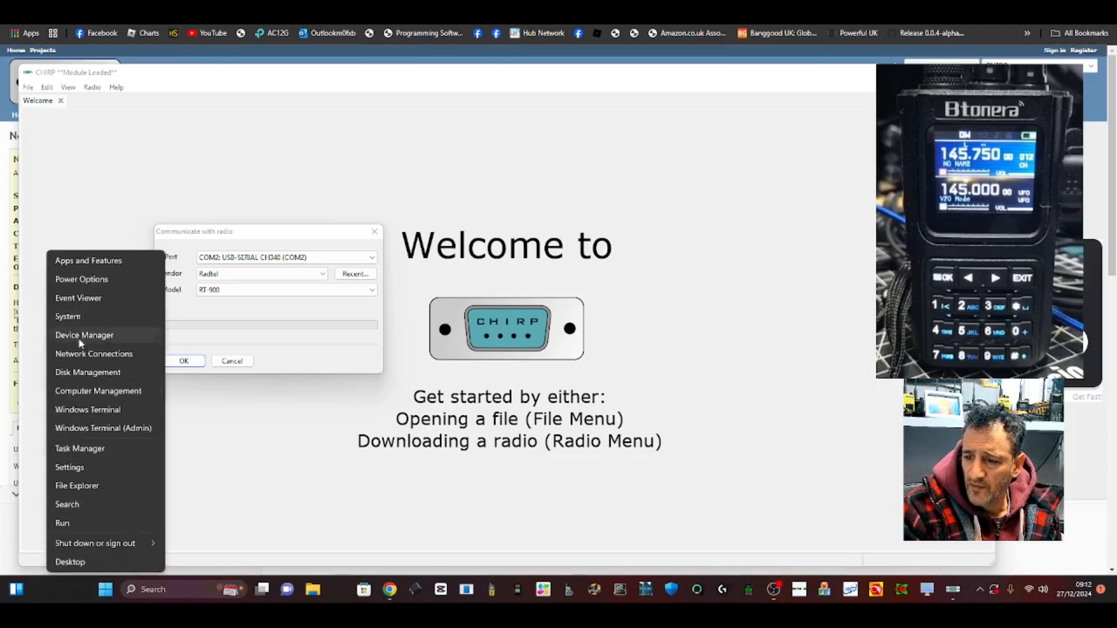
left_click(84, 336)
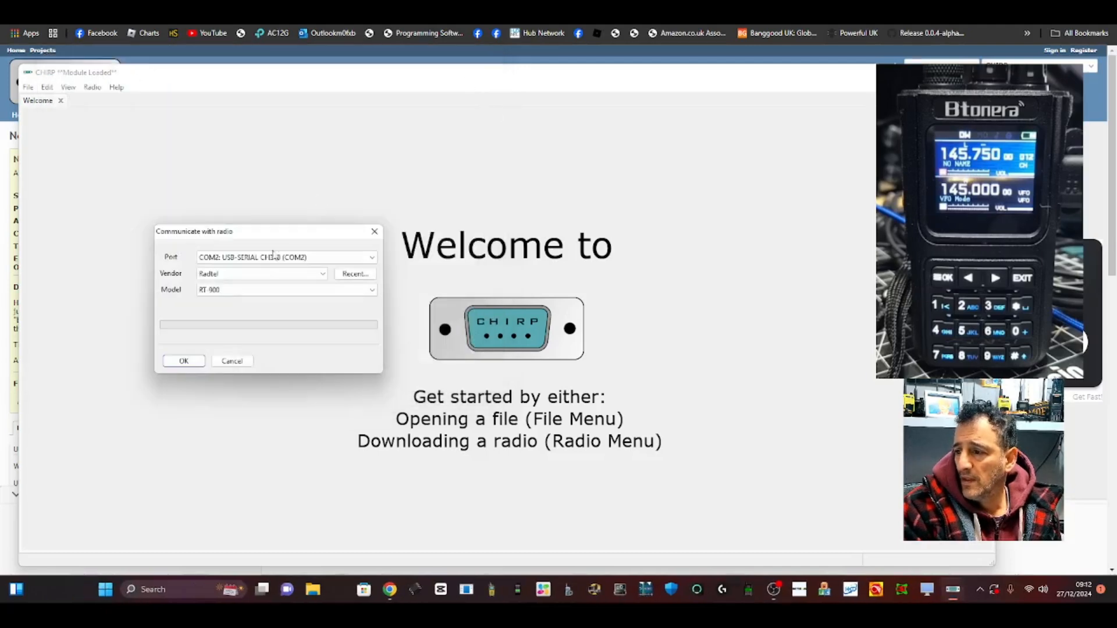
Confirm vendor Radtel and model RT-900 on port COM2 in the dialog.
left_click(322, 274)
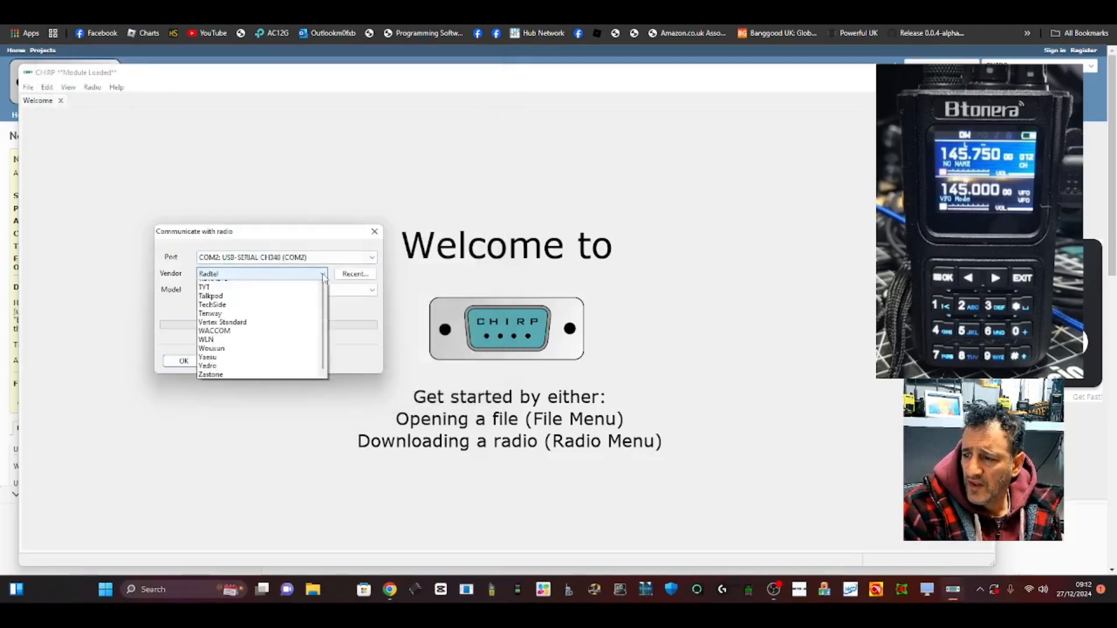
left_click(209, 273)
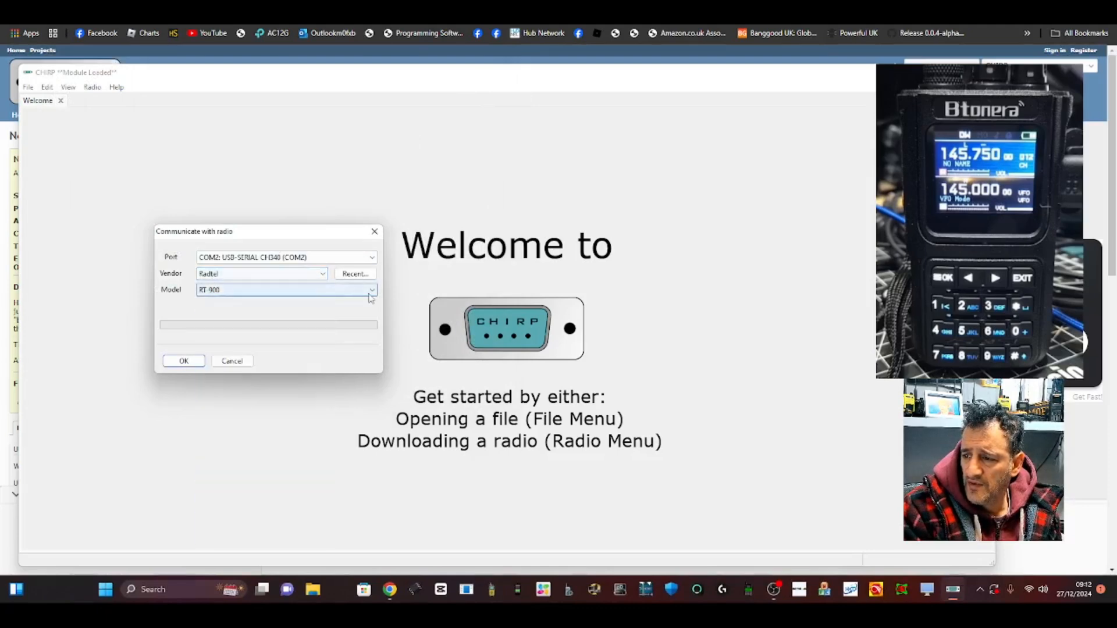
left_click(371, 290)
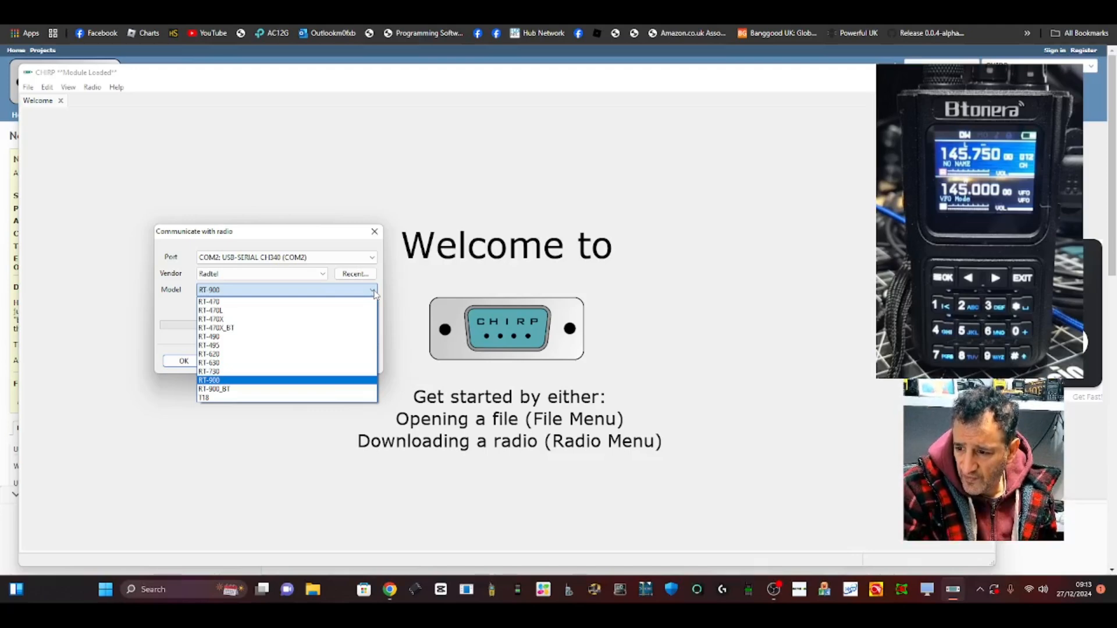
left_click(209, 380)
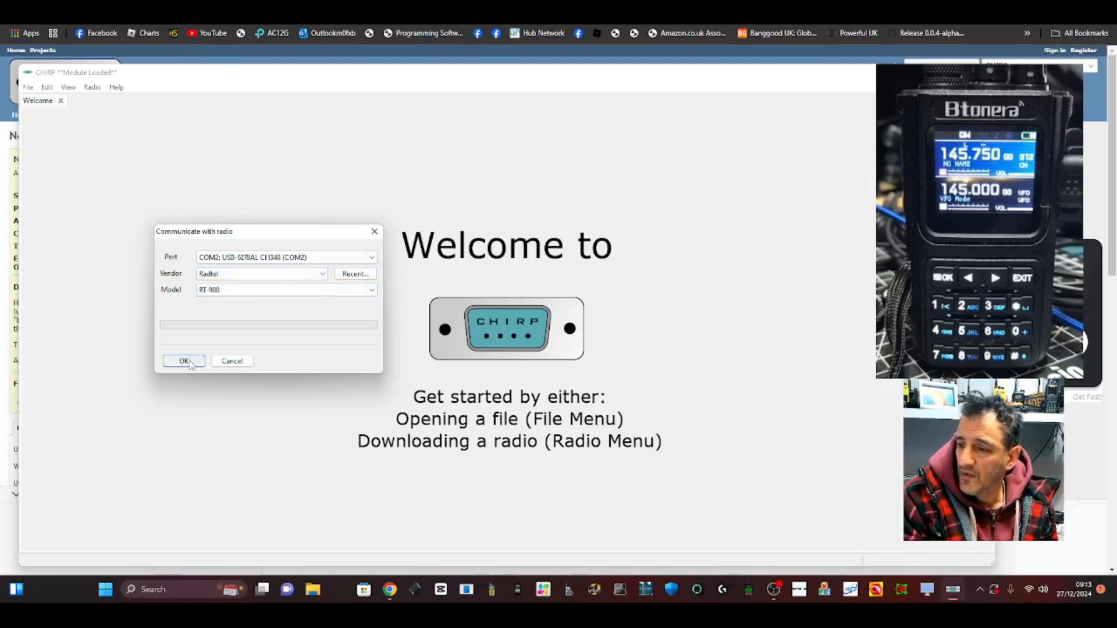
Confirm the dialog so the RT-900's memories download into a channel grid.
left_click(183, 361)
type("4")
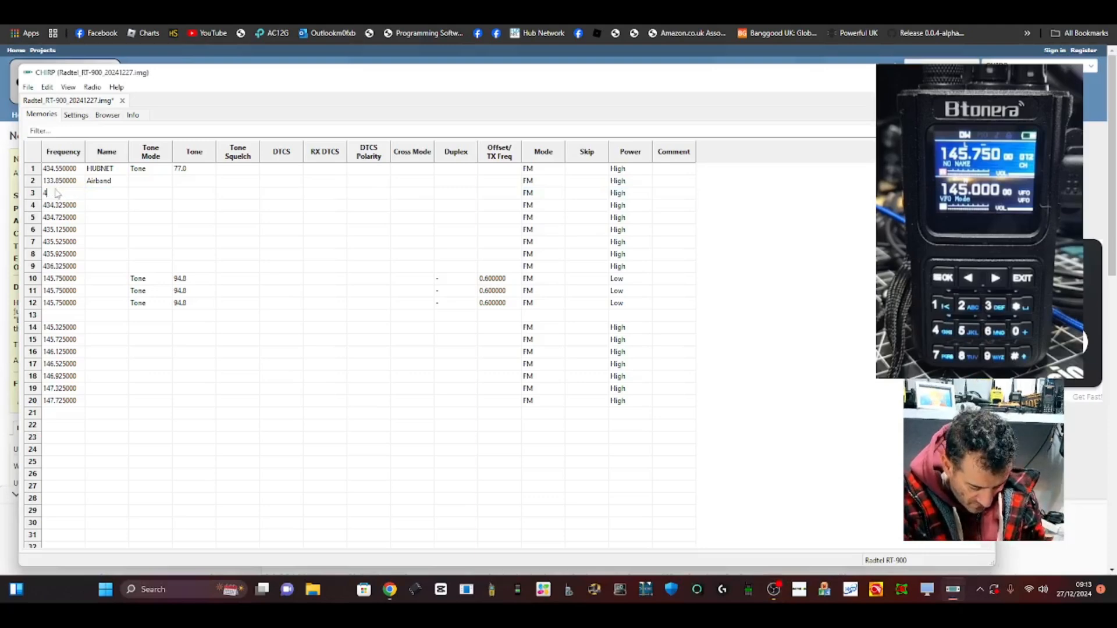
Enter 430.925 as channel 3's frequency and name it GB3FI.
type("30.925000")
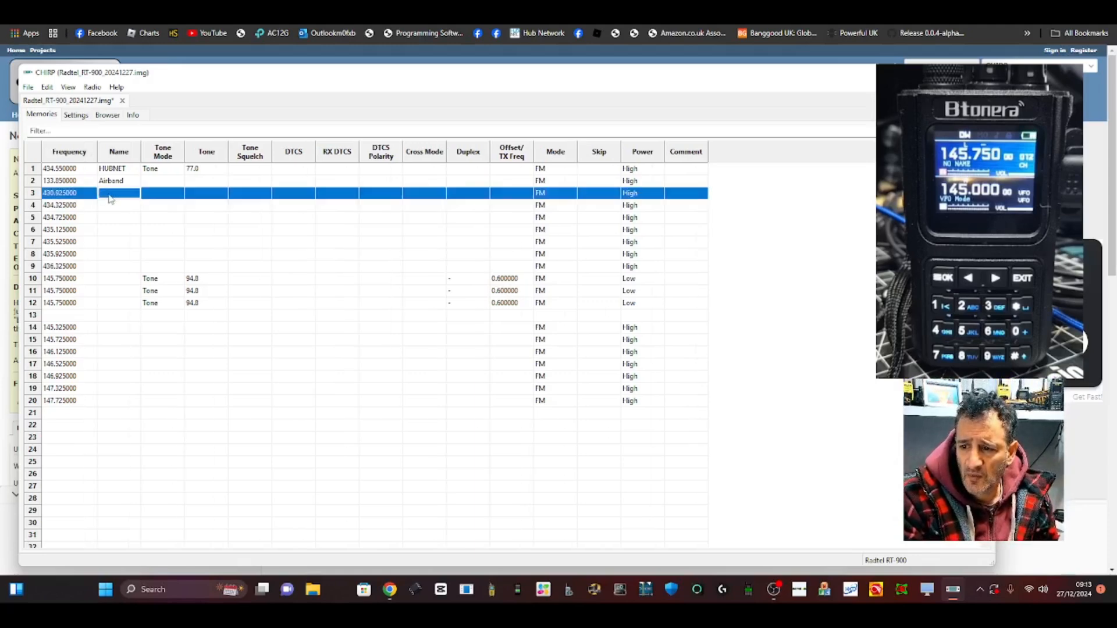
type("GB3FI")
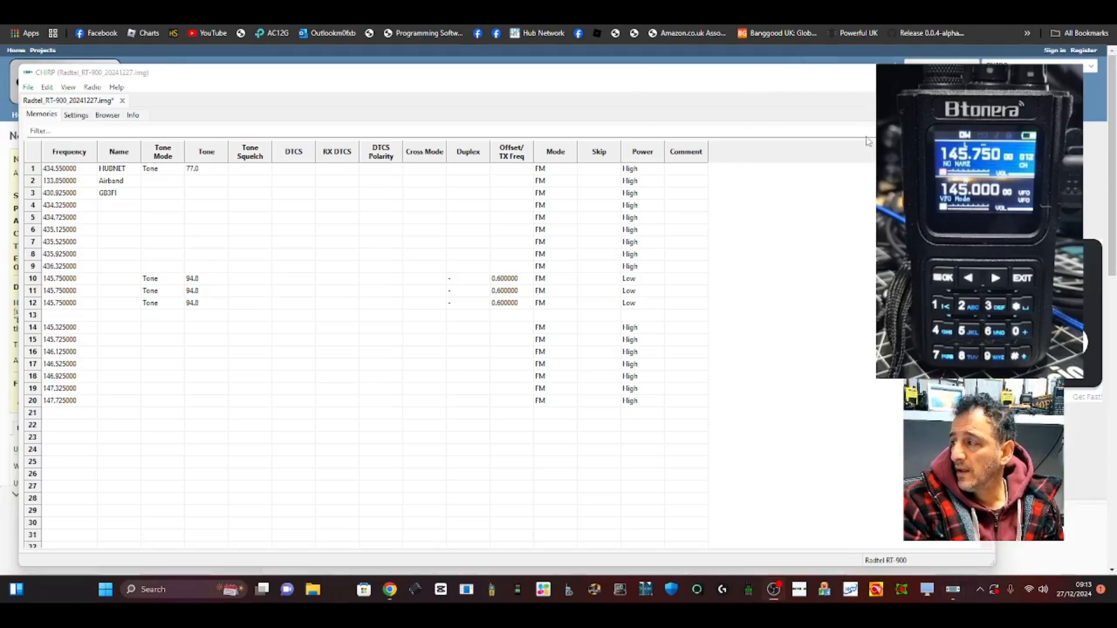
Set channel 3's tone mode to Tone with a 77.0 tone.
left_click(164, 193)
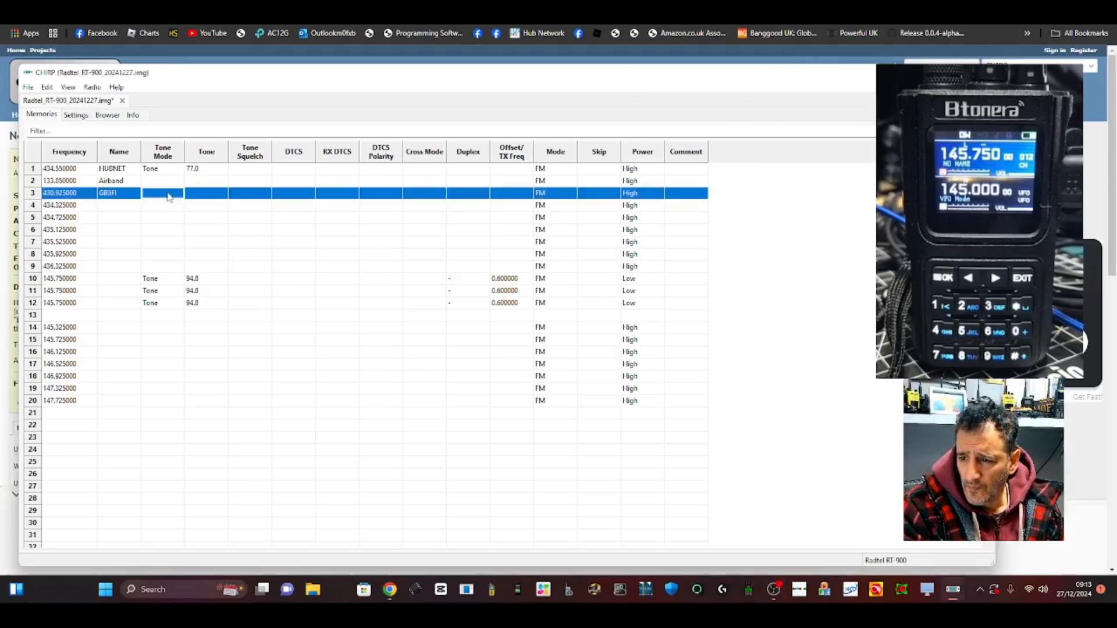
left_click(178, 193)
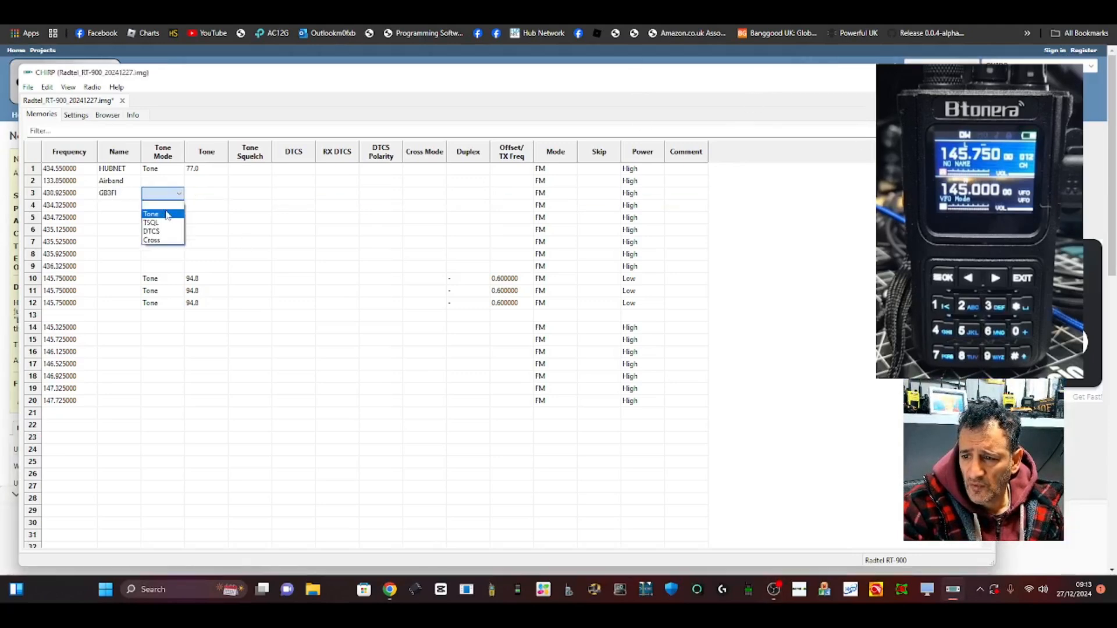
left_click(150, 213)
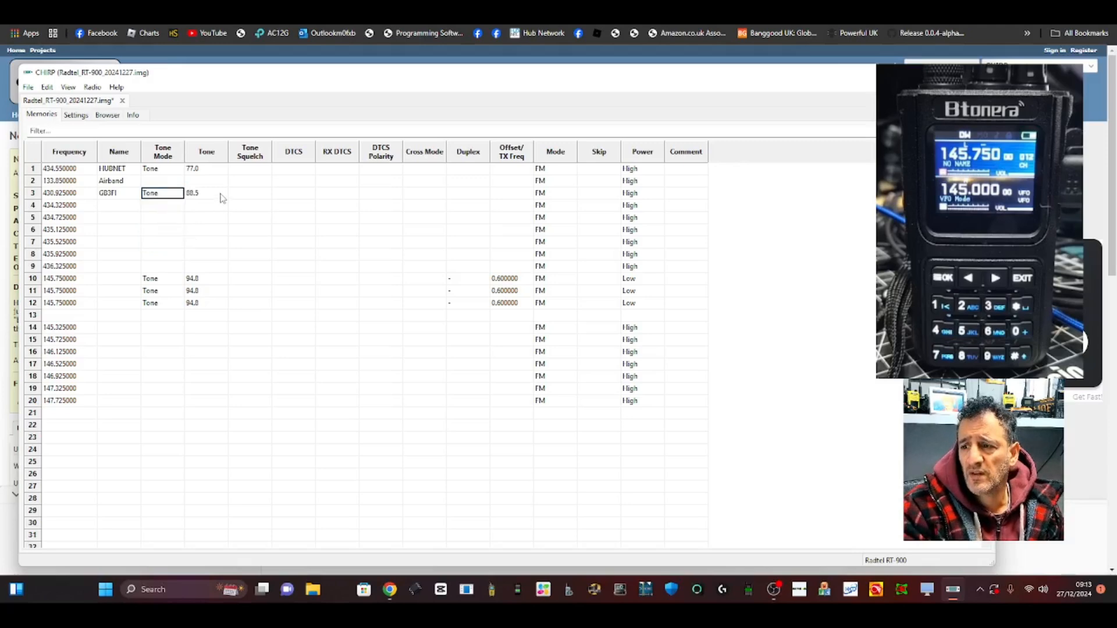
left_click(206, 192)
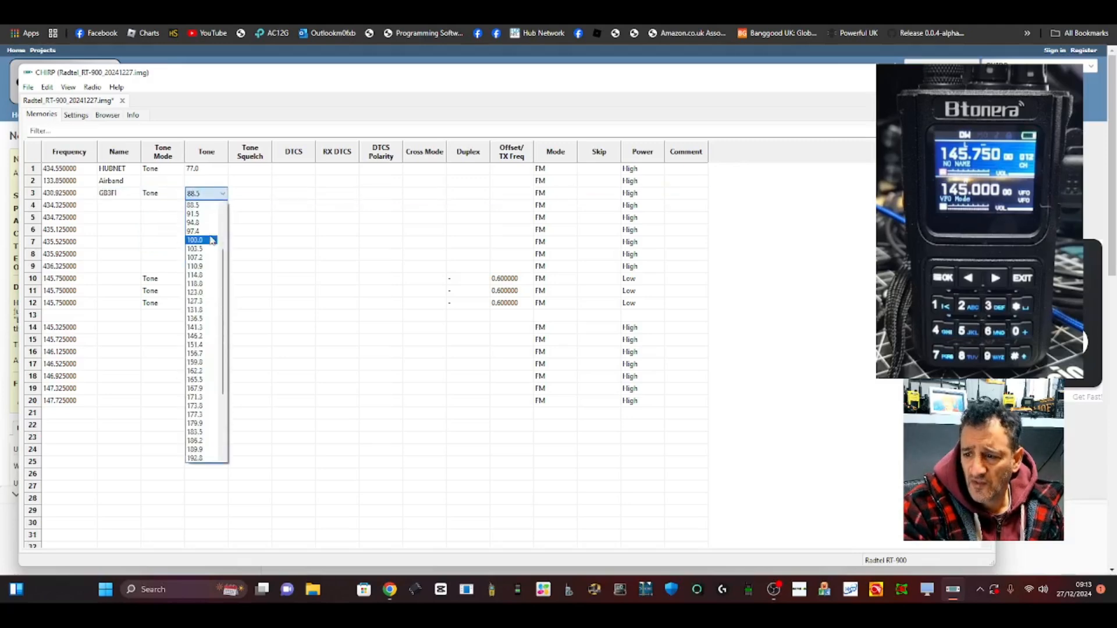
scroll("up", 3)
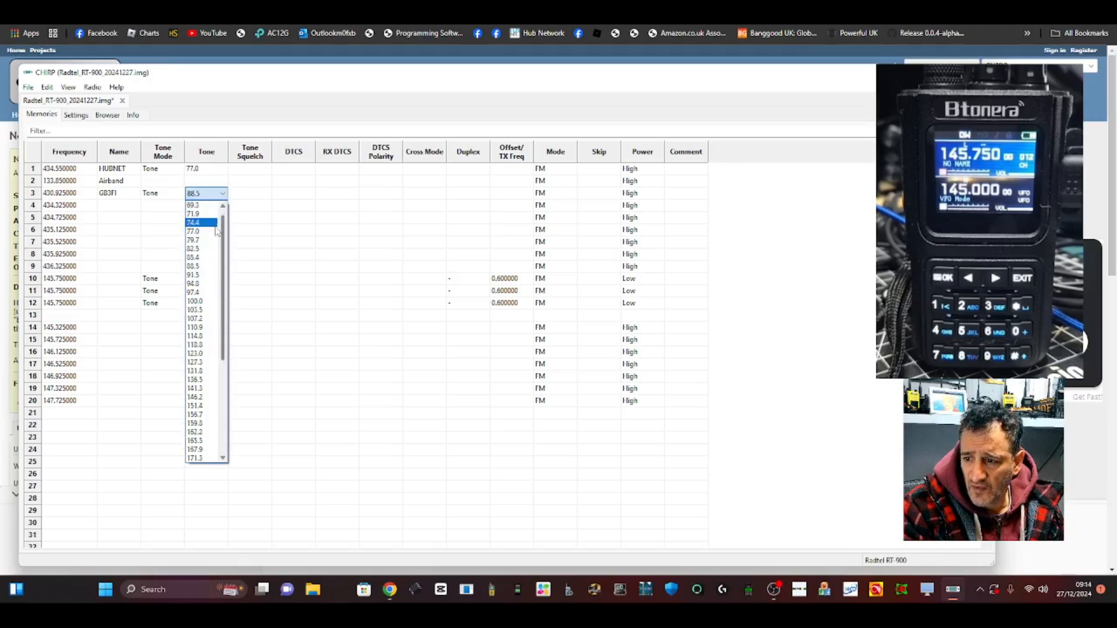
left_click(193, 230)
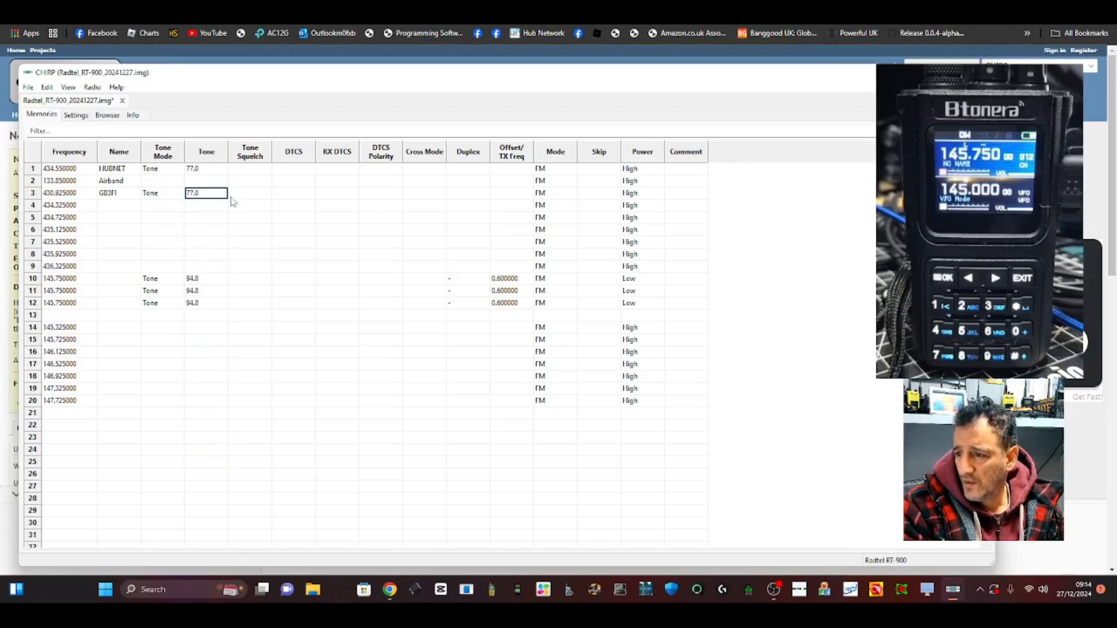
mouse_move(526, 202)
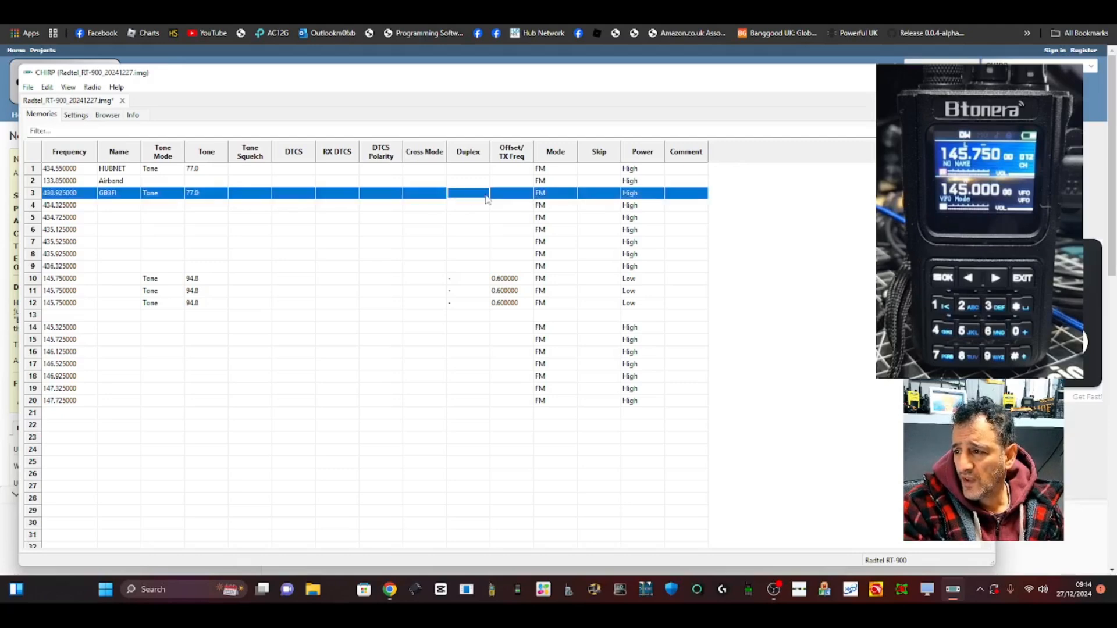
Give channel 3 a plus duplex offset of 7.600000 MHz.
double_click(510, 192)
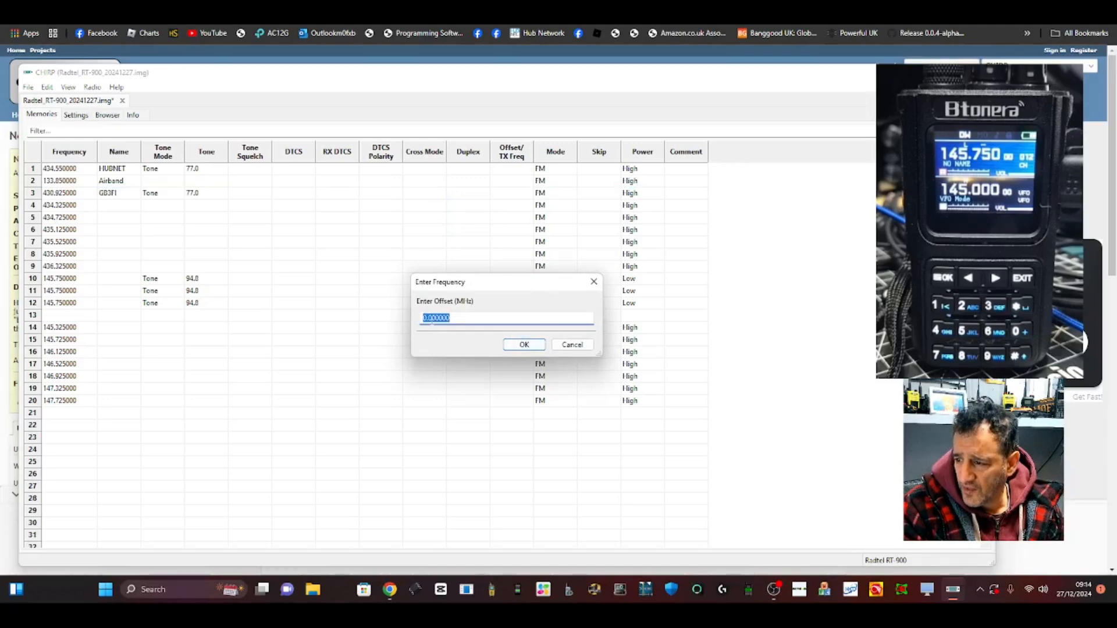
type("7")
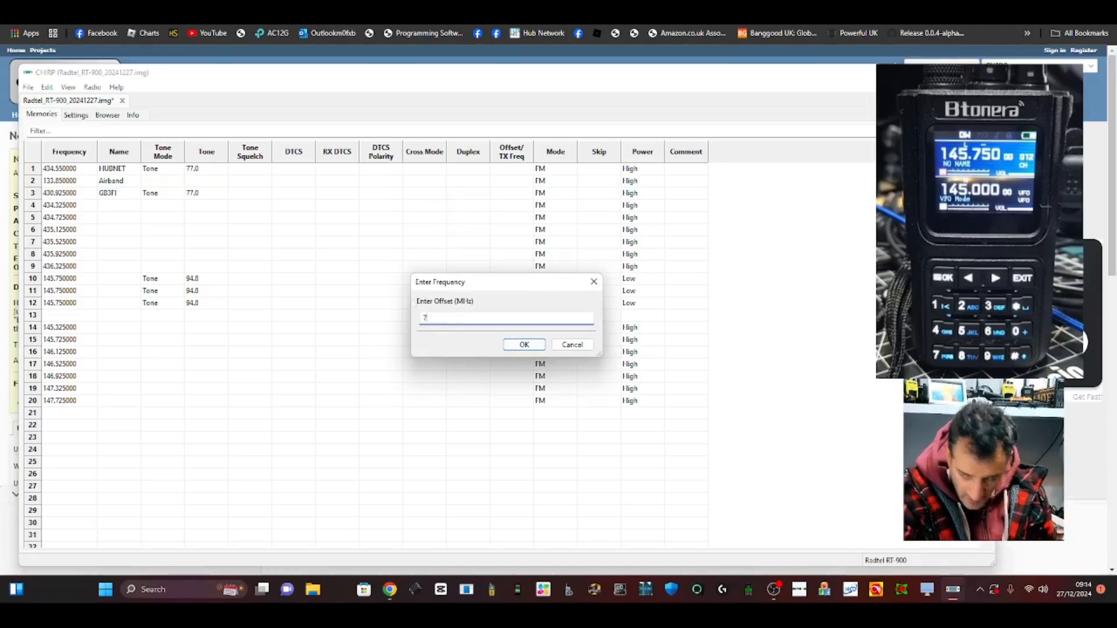
type(".")
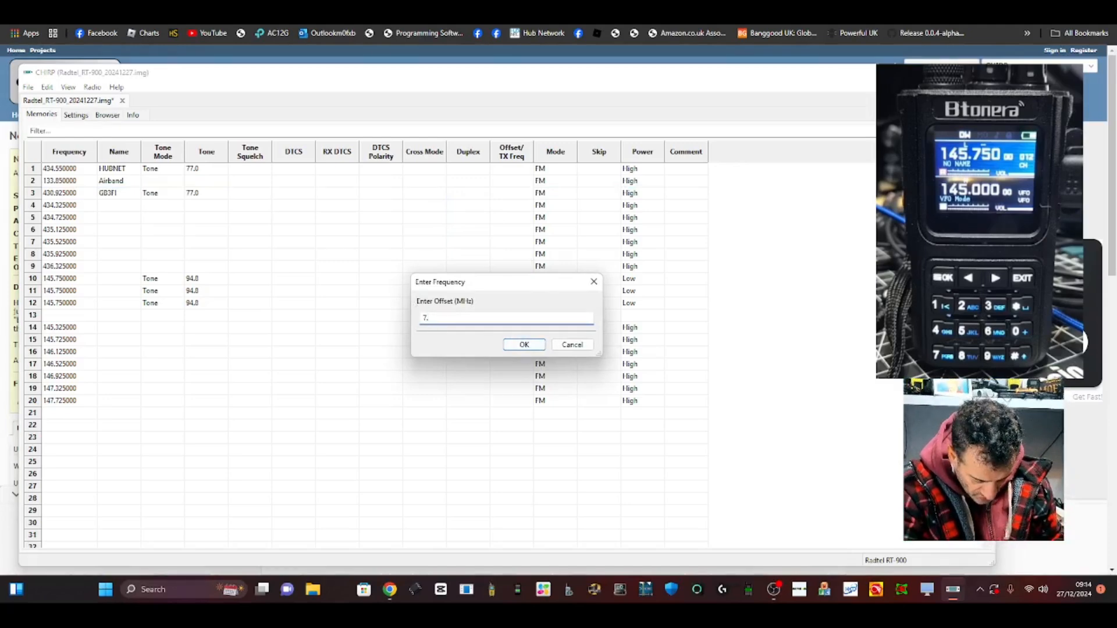
type("6000")
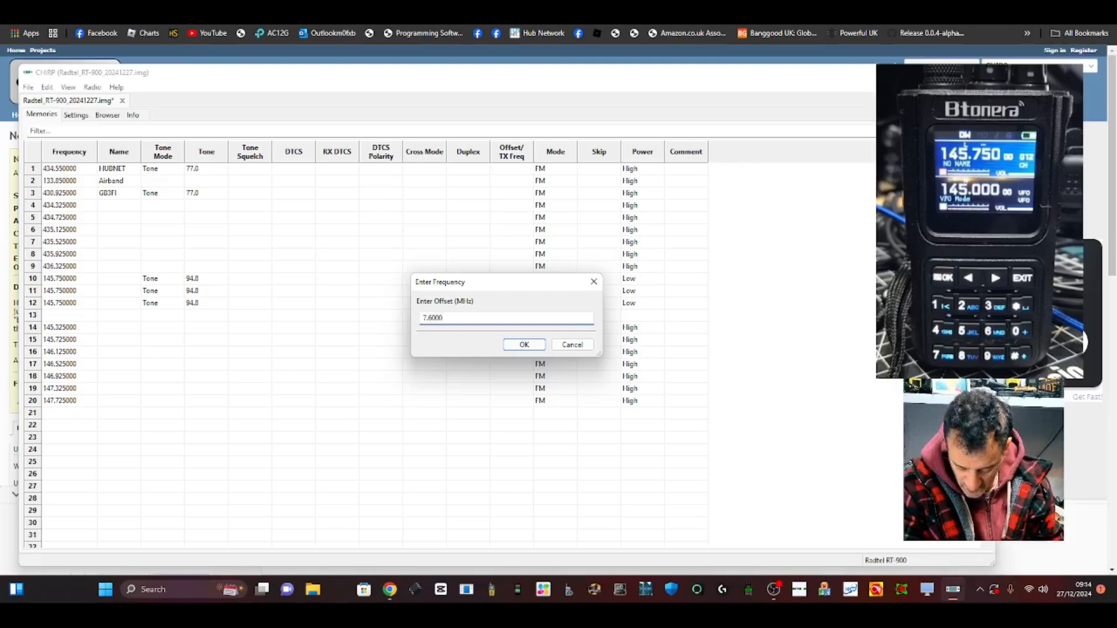
left_click(524, 344)
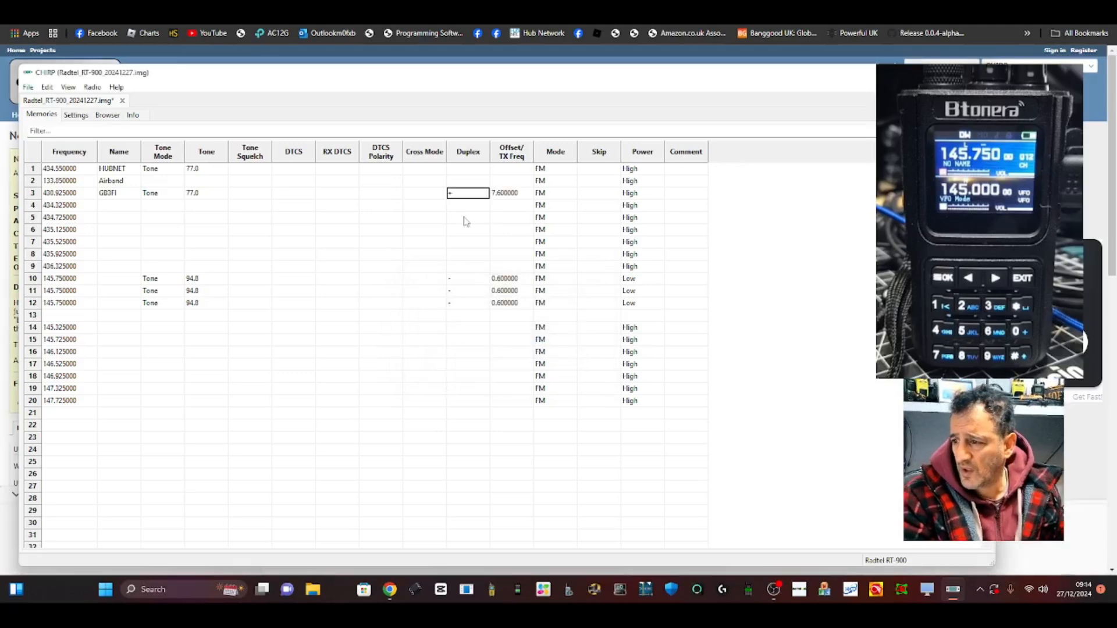
mouse_move(80, 198)
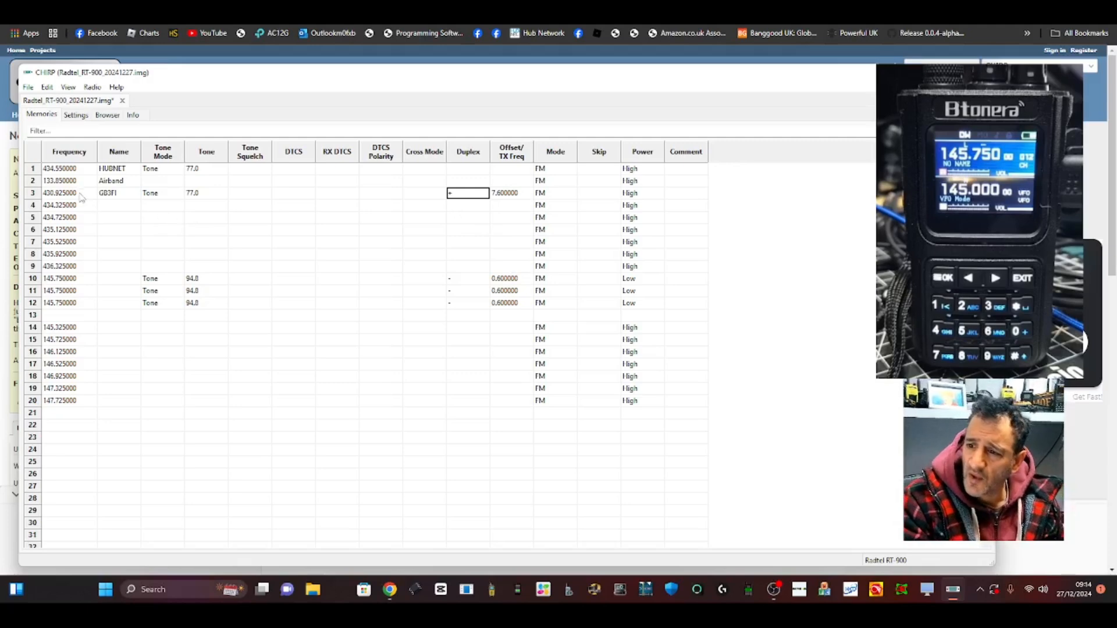
Set channel 3's power level to Low.
left_click(643, 192)
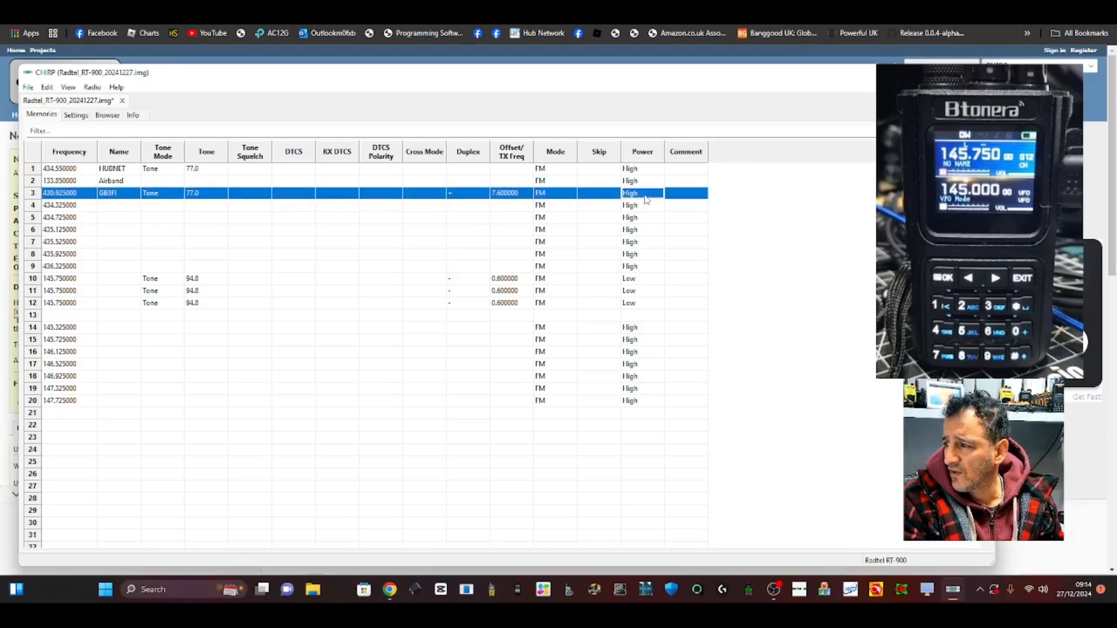
left_click(657, 193)
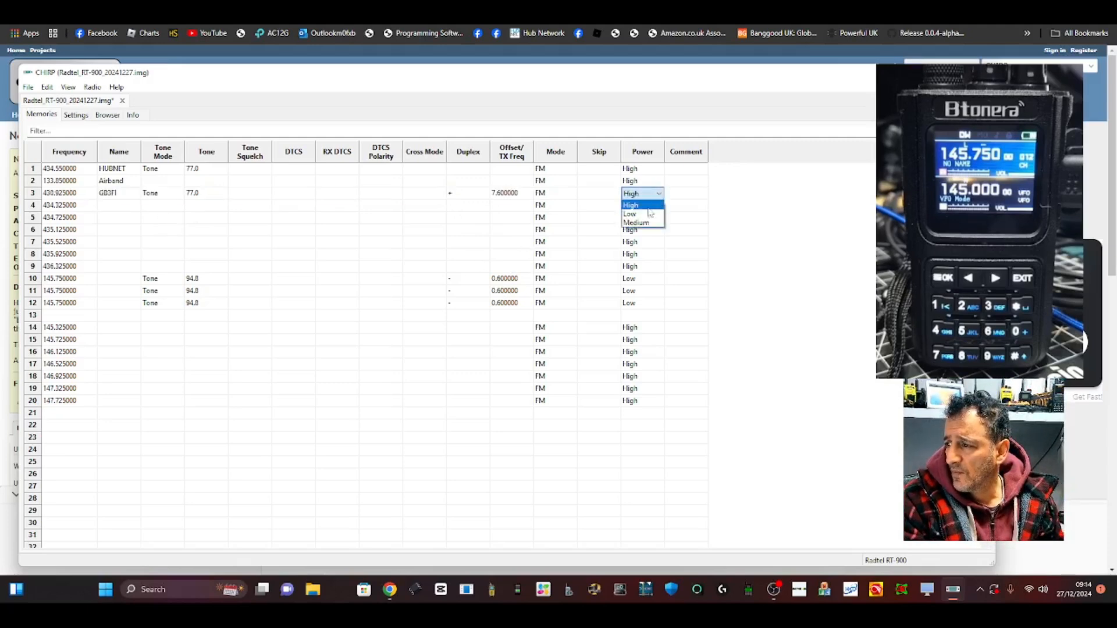
left_click(630, 214)
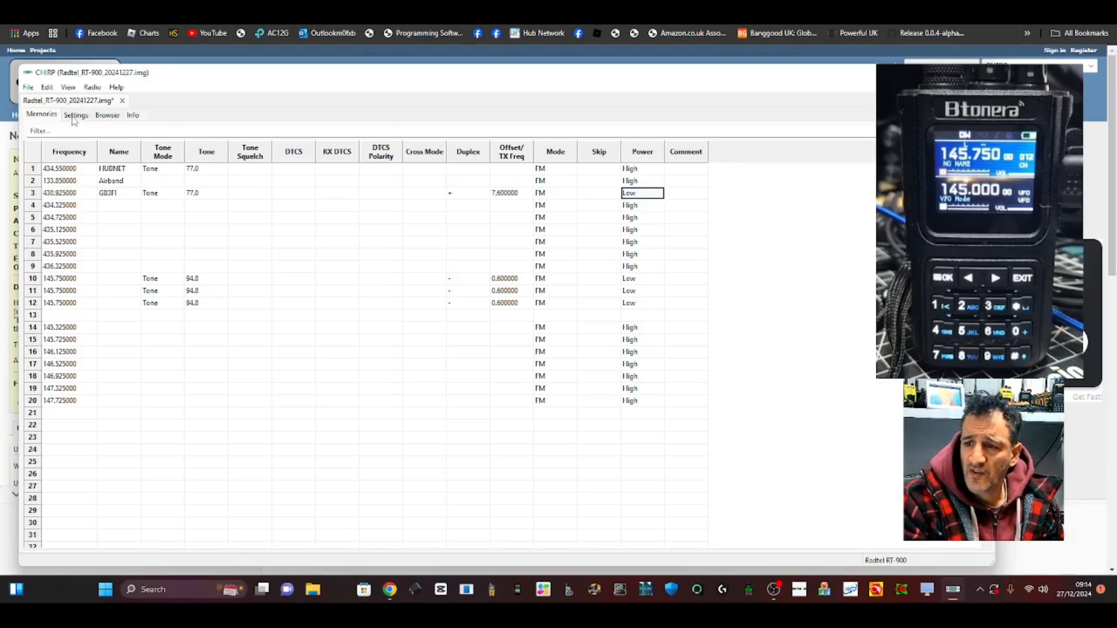
left_click(76, 116)
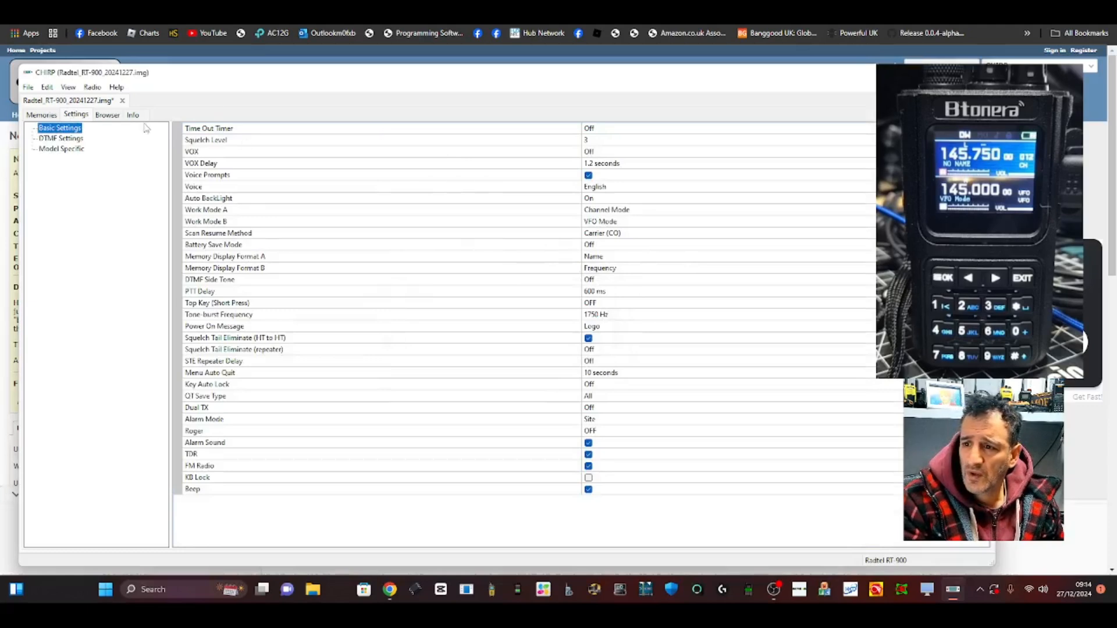
left_click(107, 115)
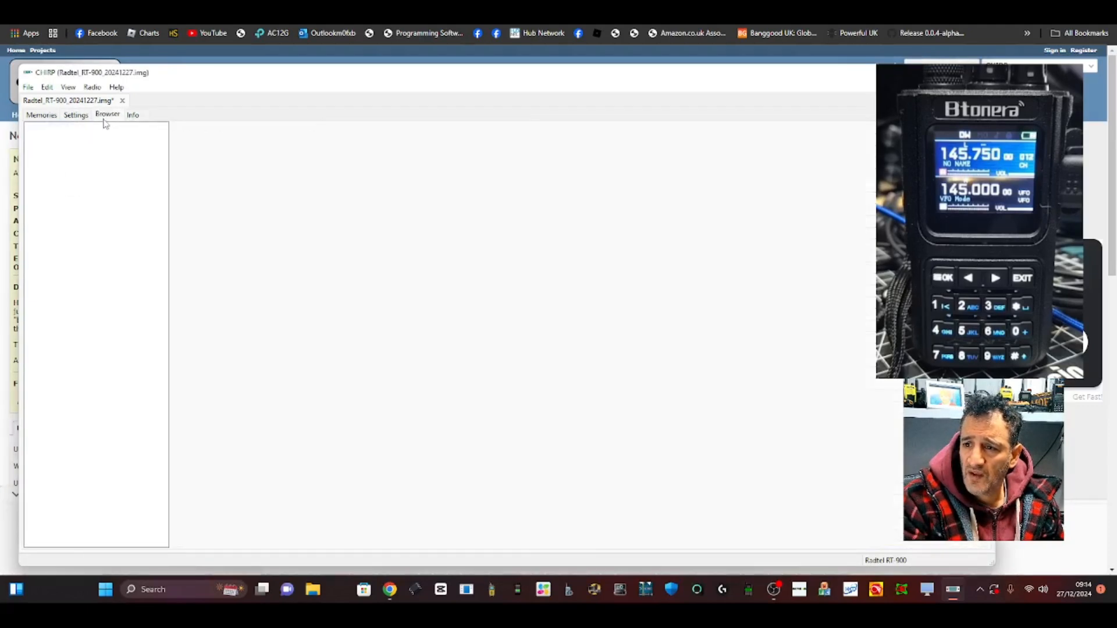
left_click(41, 116)
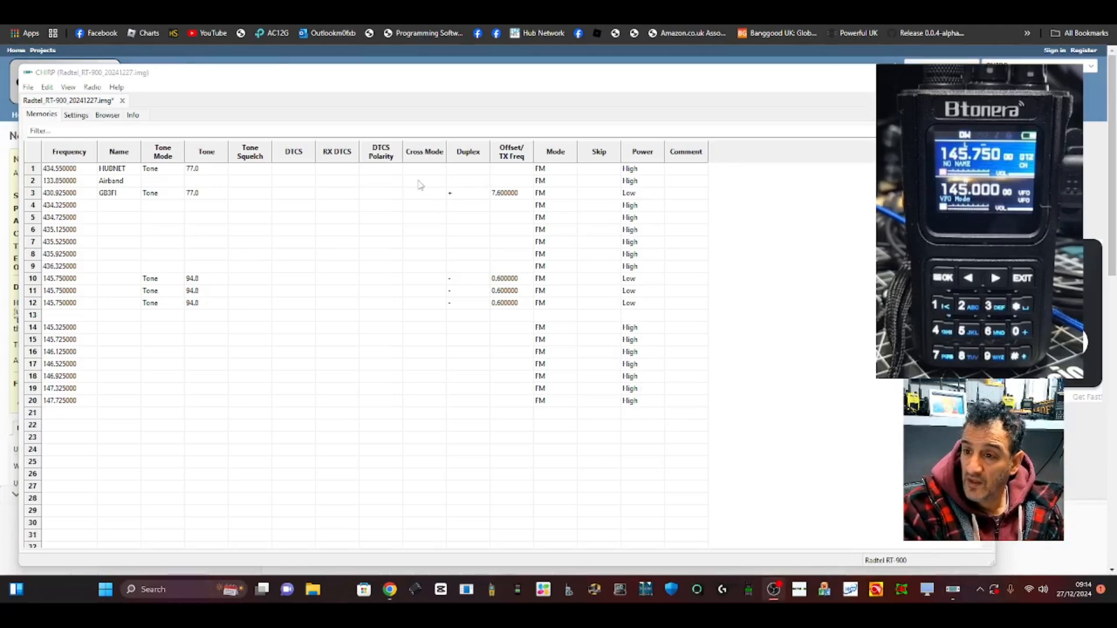
mouse_move(190, 90)
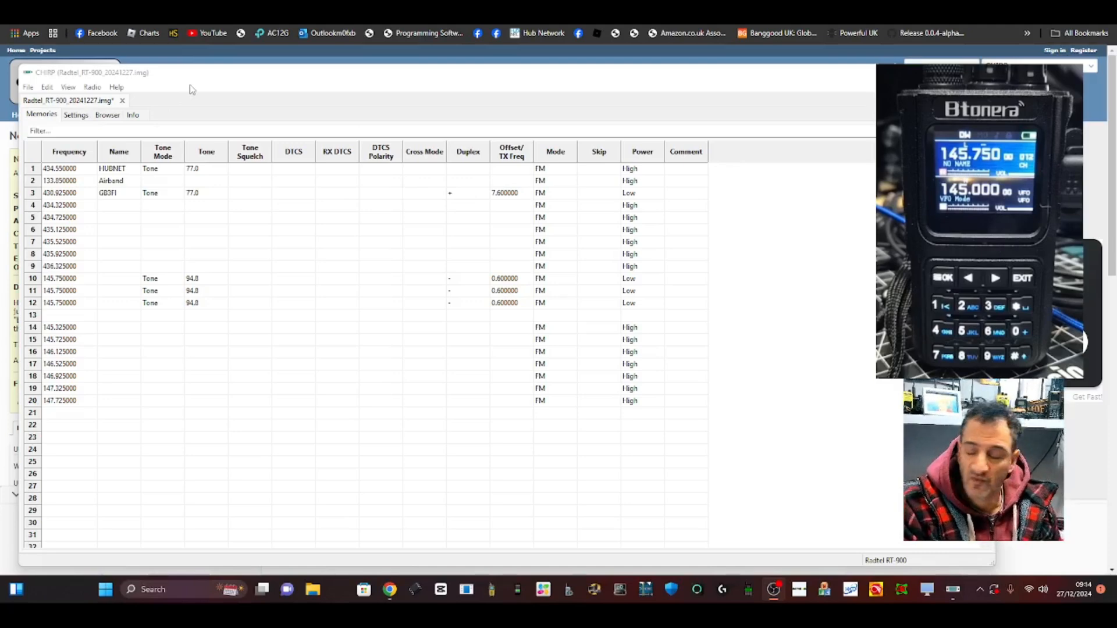
mouse_move(295, 238)
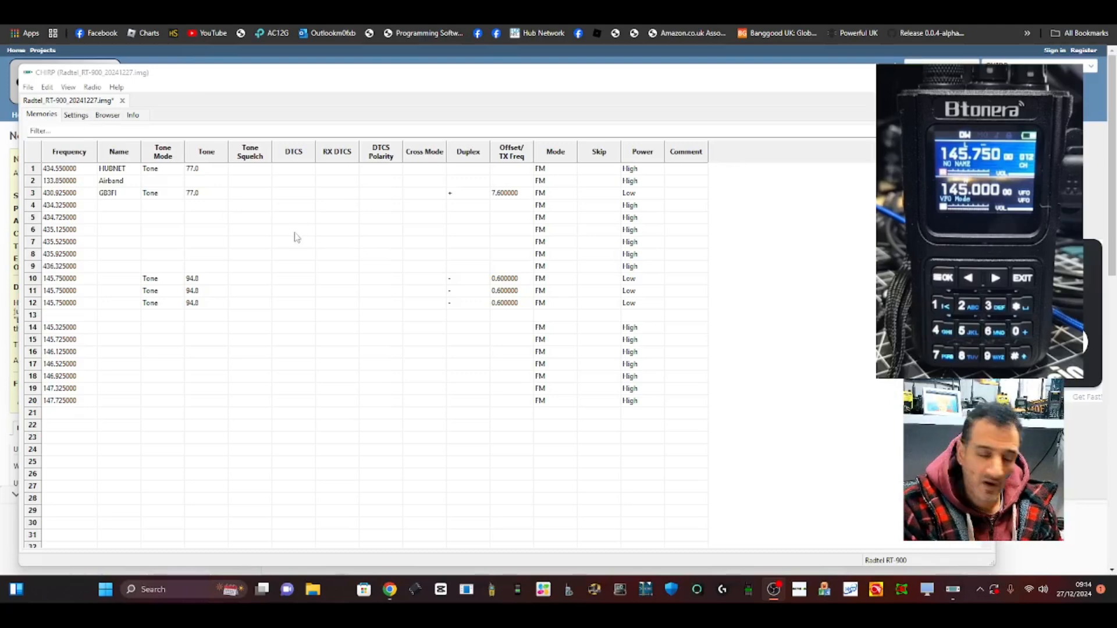